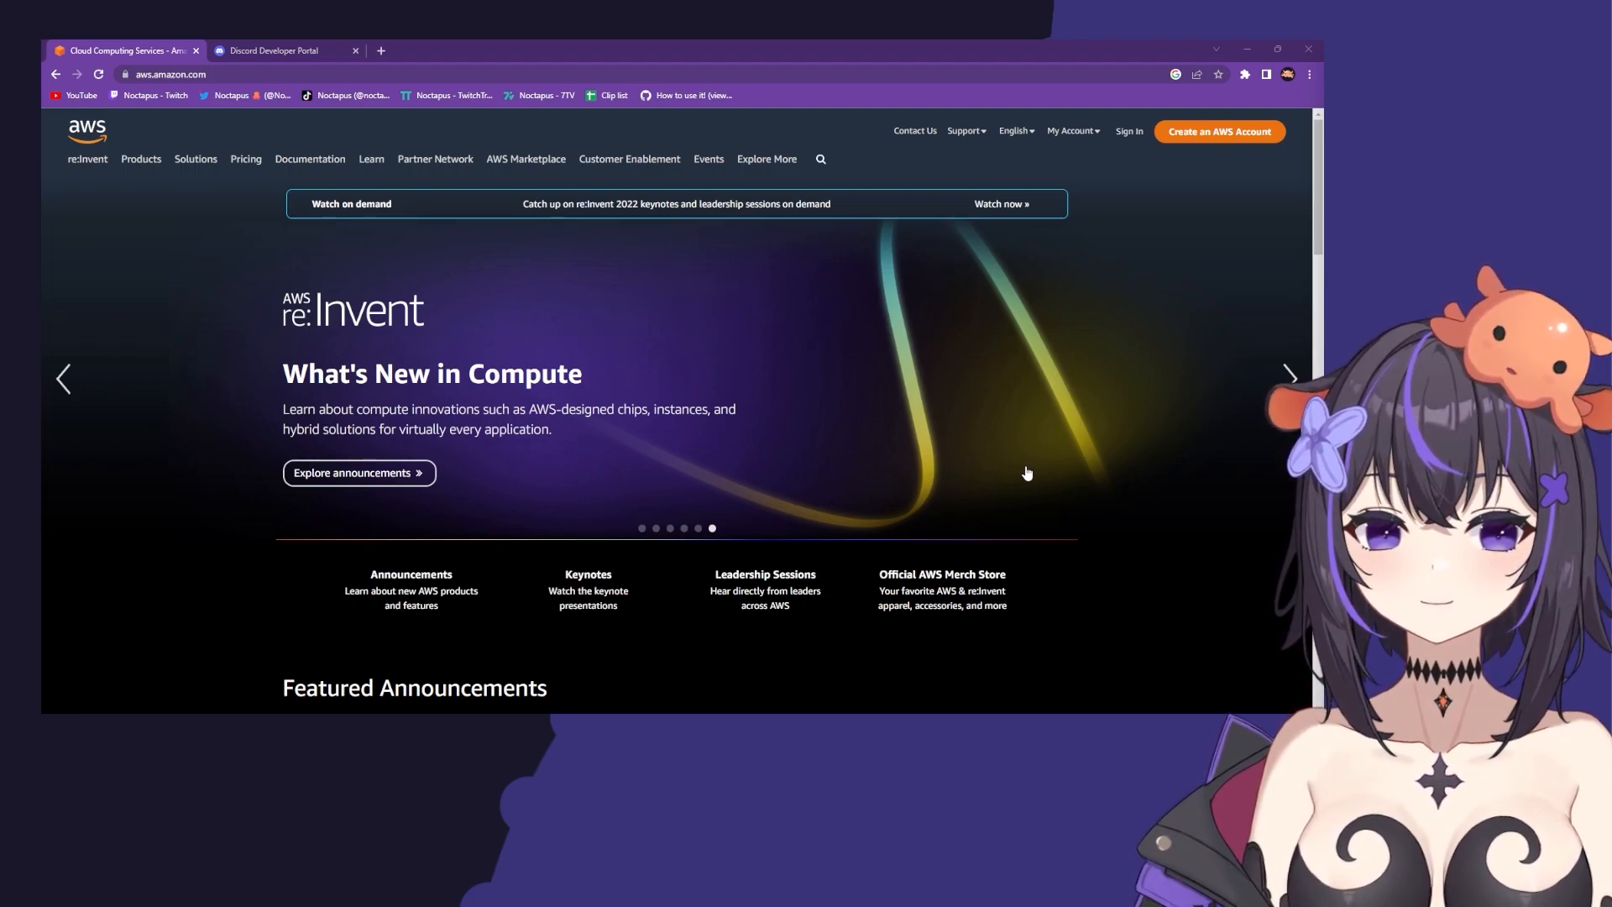
{"action": "mouse_move", "coordinate": [1128, 131]}
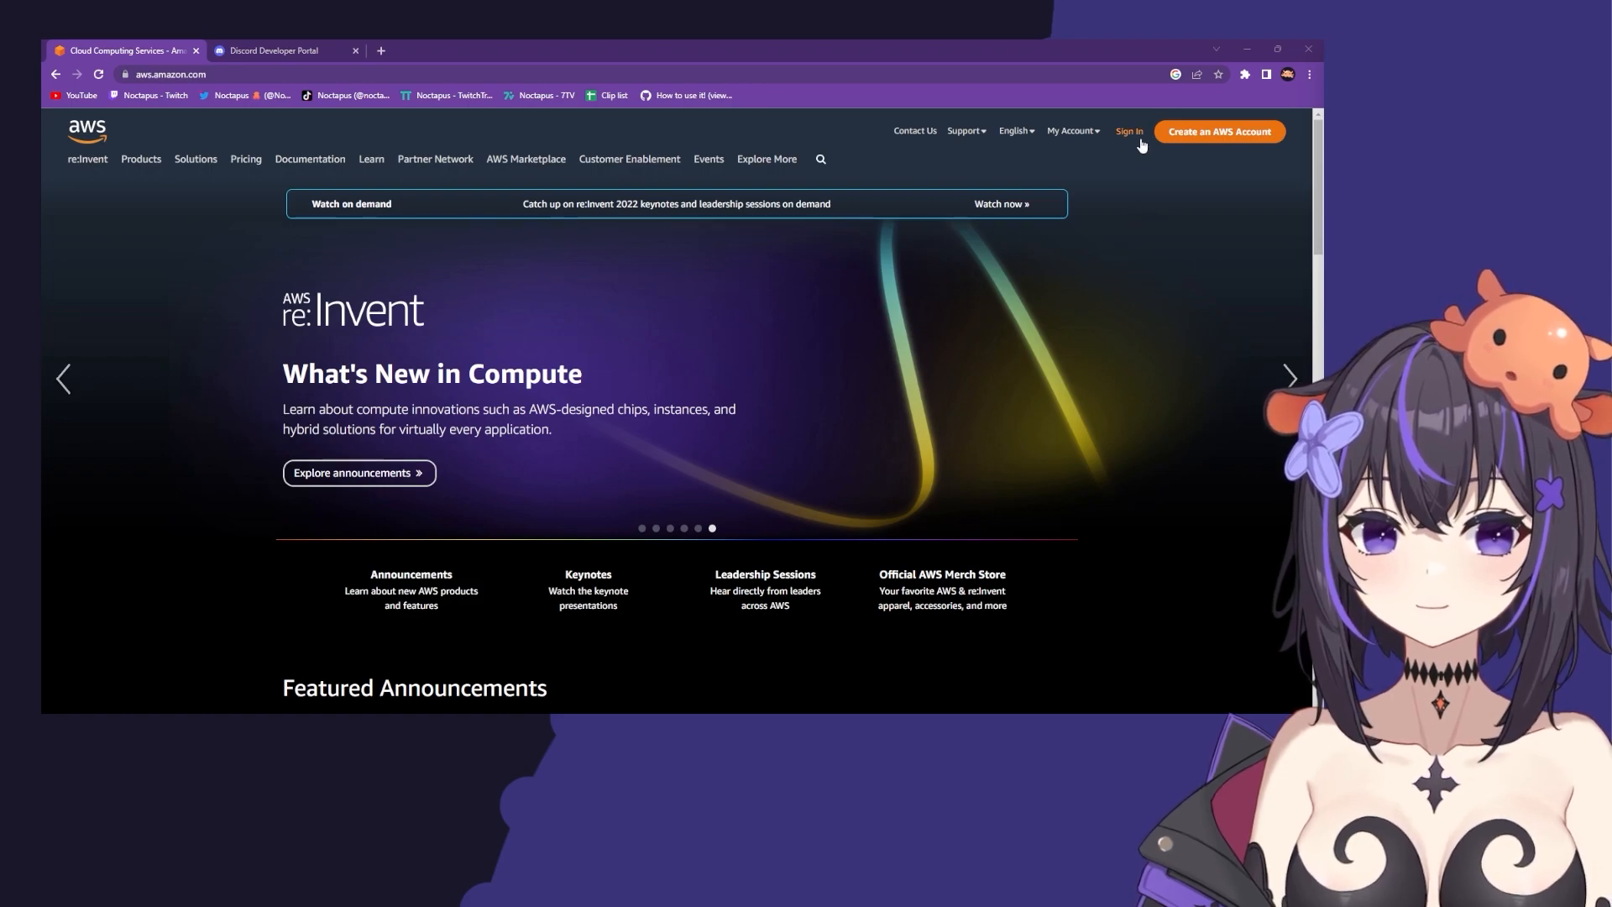
Sign in to the existing AWS account from aws.amazon.com to reach Console Home
{"action": "left_click", "coordinate": [1219, 131]}
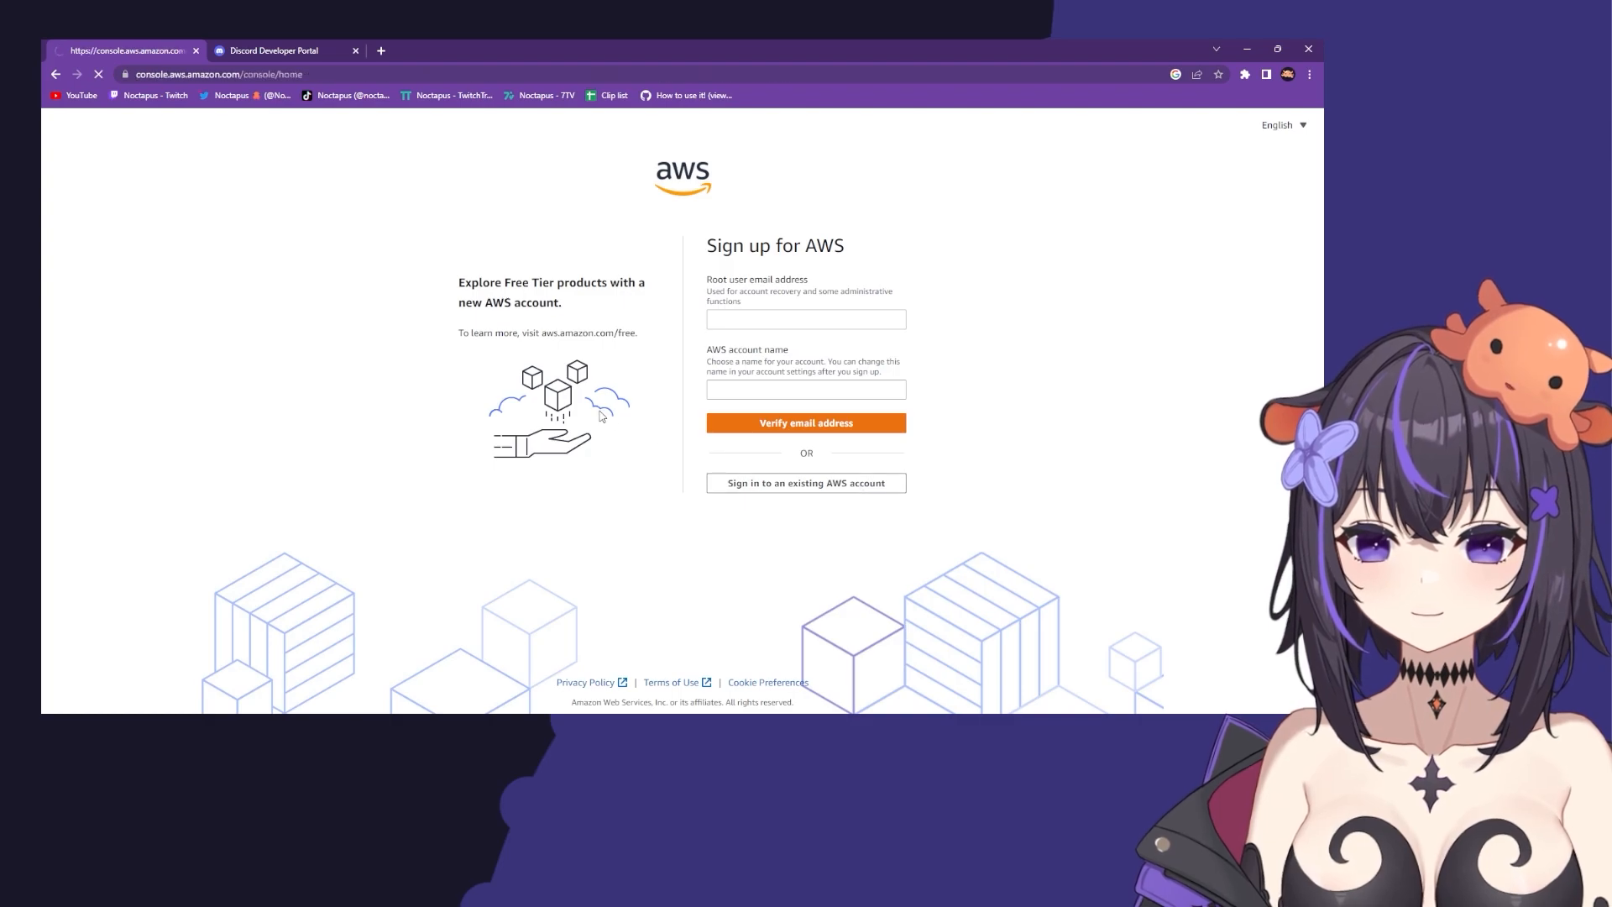
{"action": "left_click", "coordinate": [806, 484]}
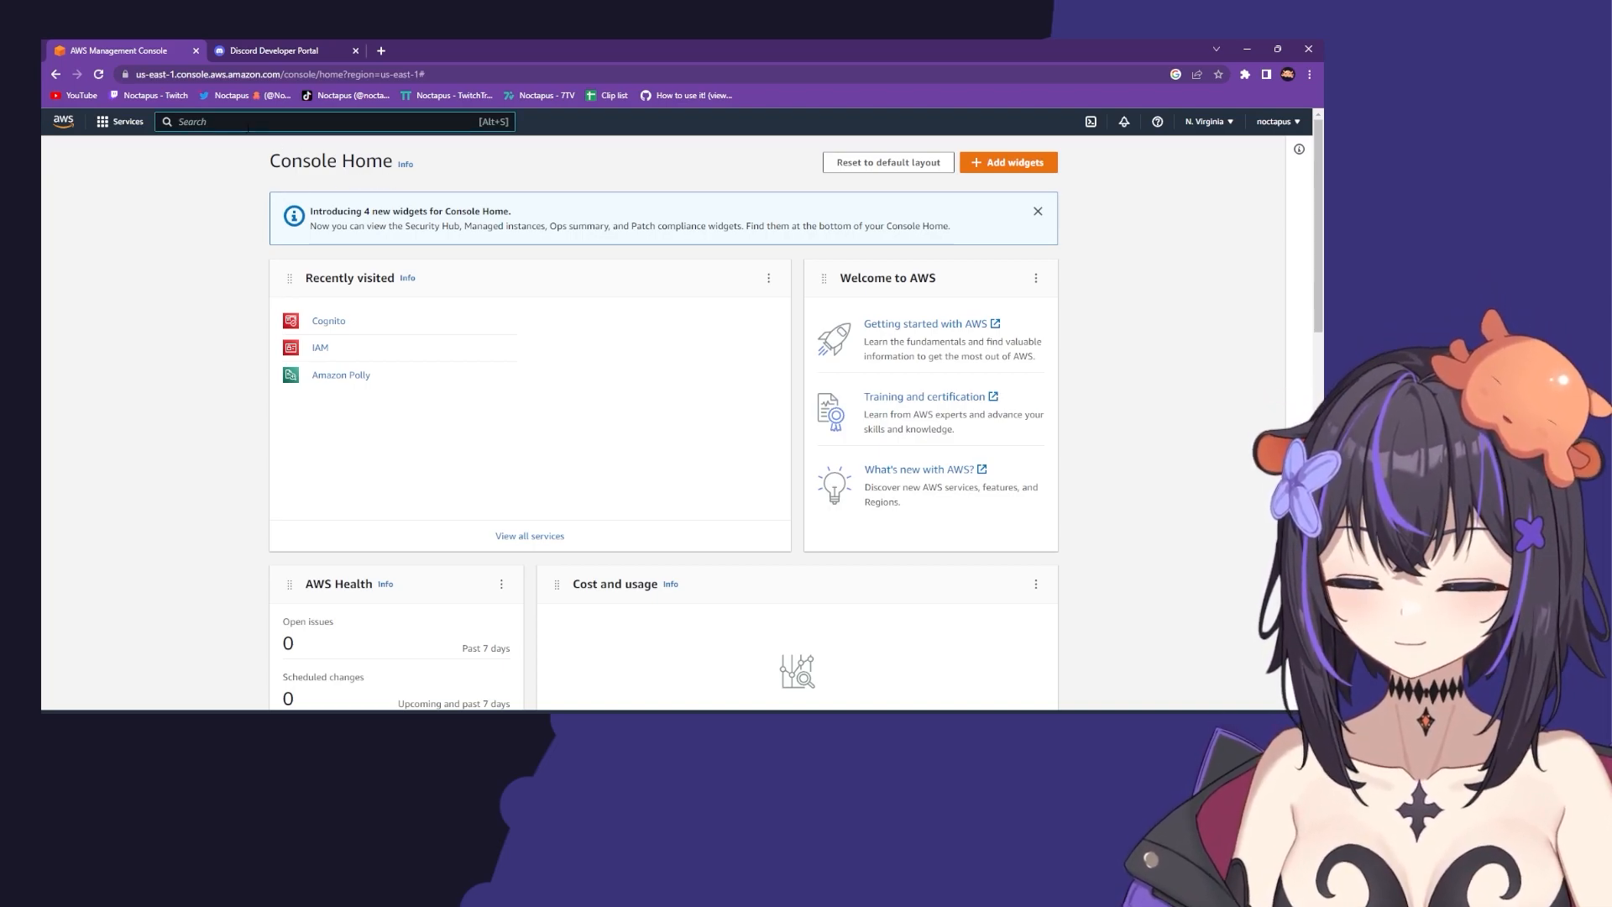
Find the Cognito service via the search bar and show its Identity pools list
{"action": "type", "text": "Cognito"}
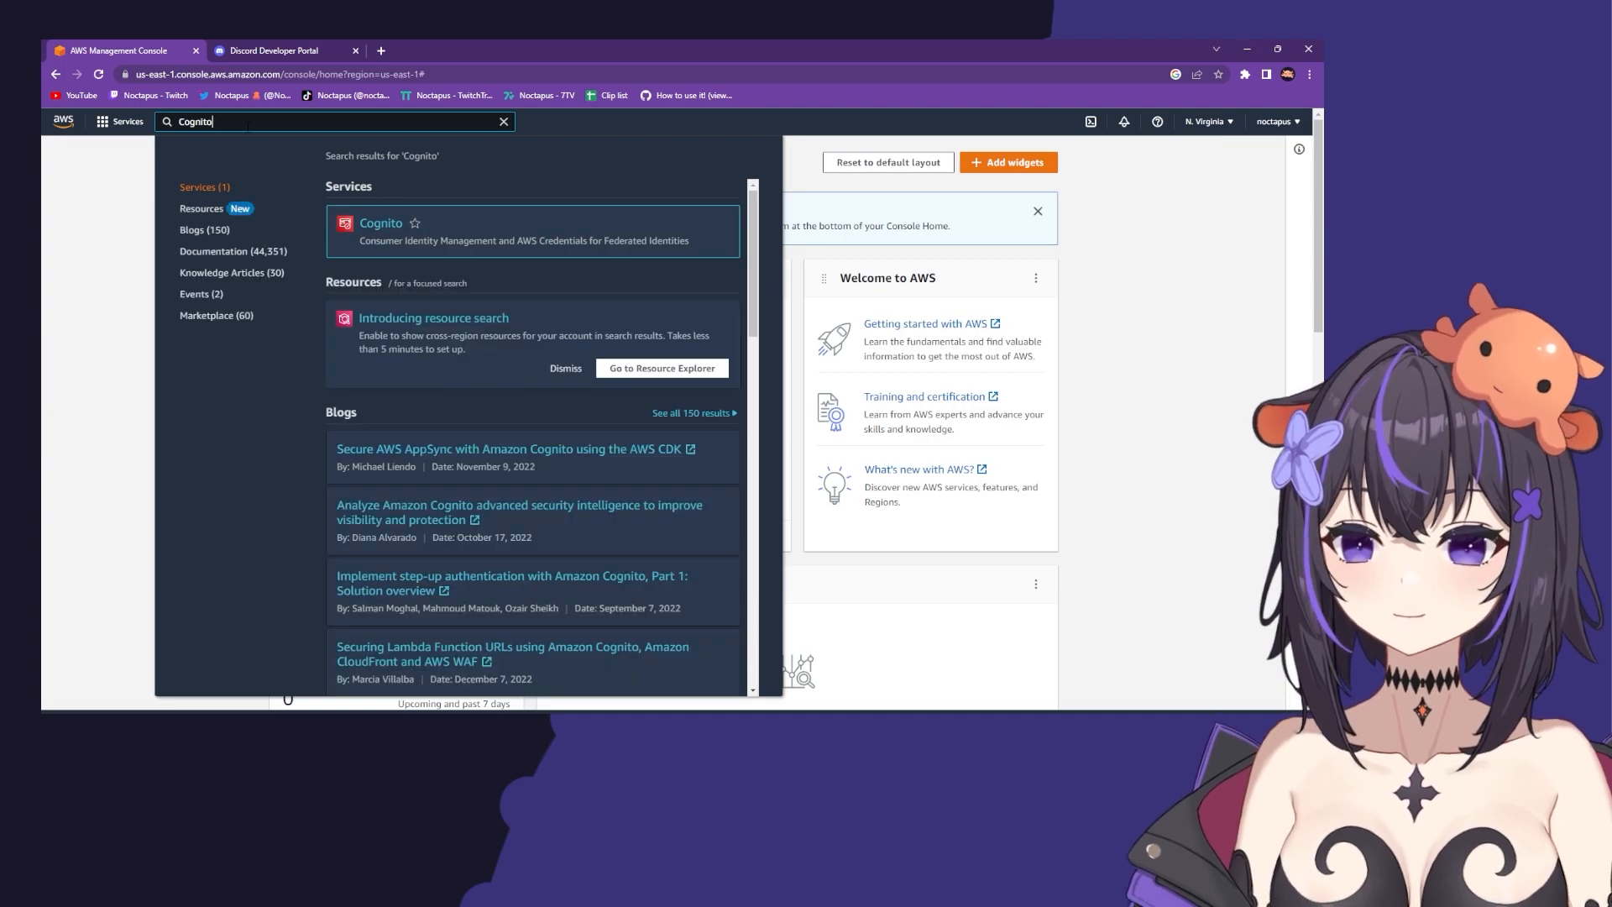
{"action": "left_click", "coordinate": [381, 224]}
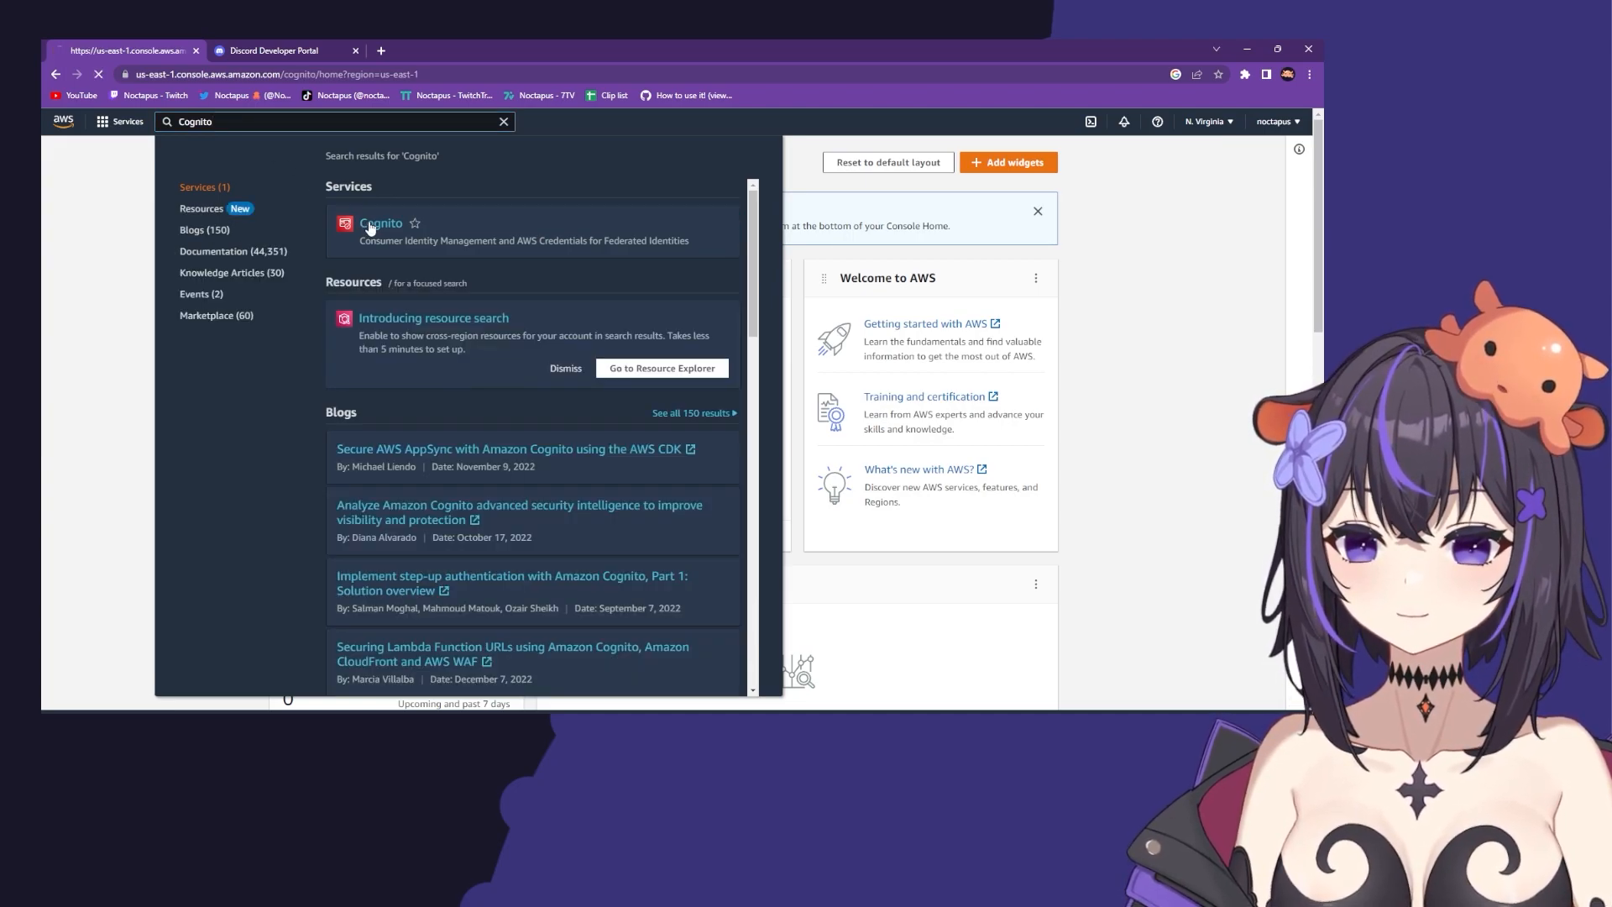
{"action": "left_click", "coordinate": [381, 223]}
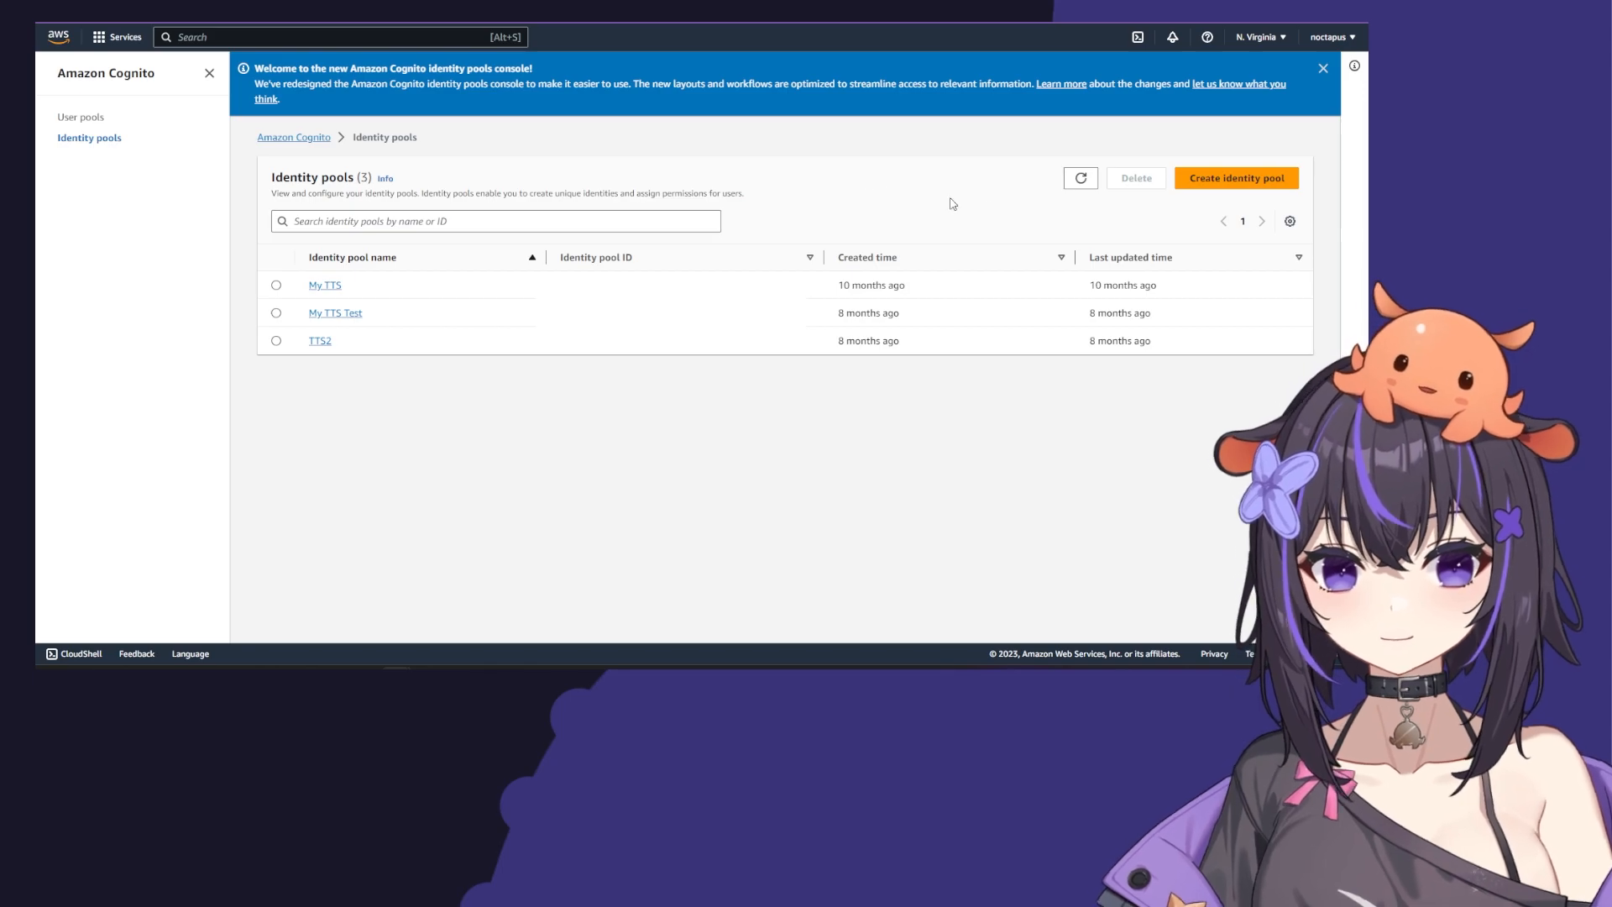
Begin a new identity pool with Guest access enabled and continue to permissions
{"action": "left_click", "coordinate": [1236, 176]}
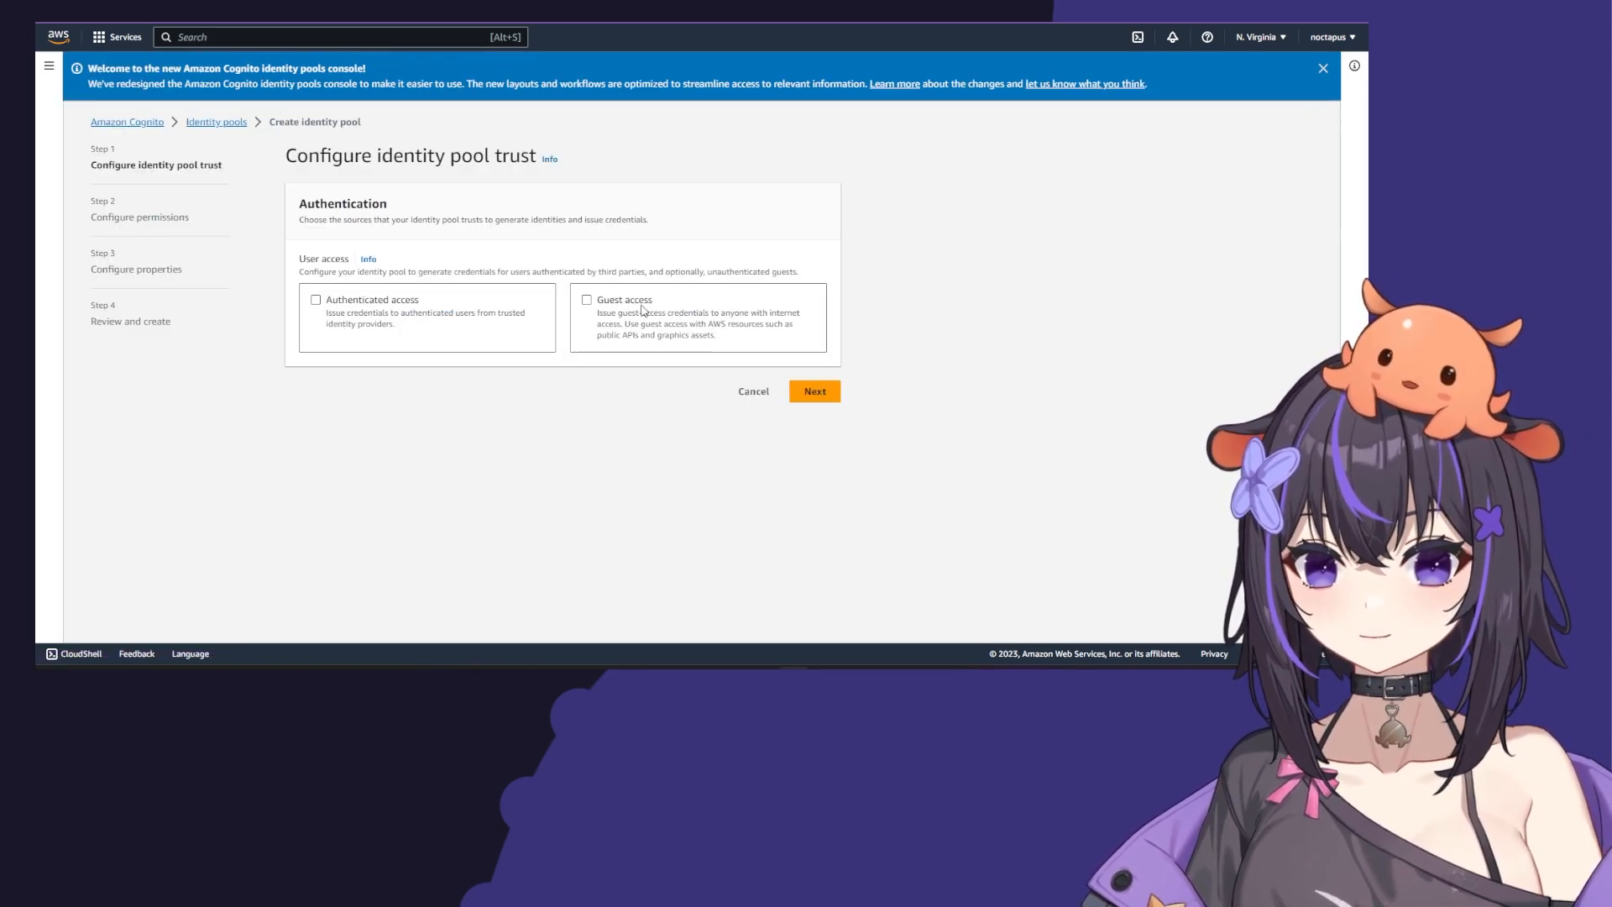
{"action": "left_click", "coordinate": [588, 298]}
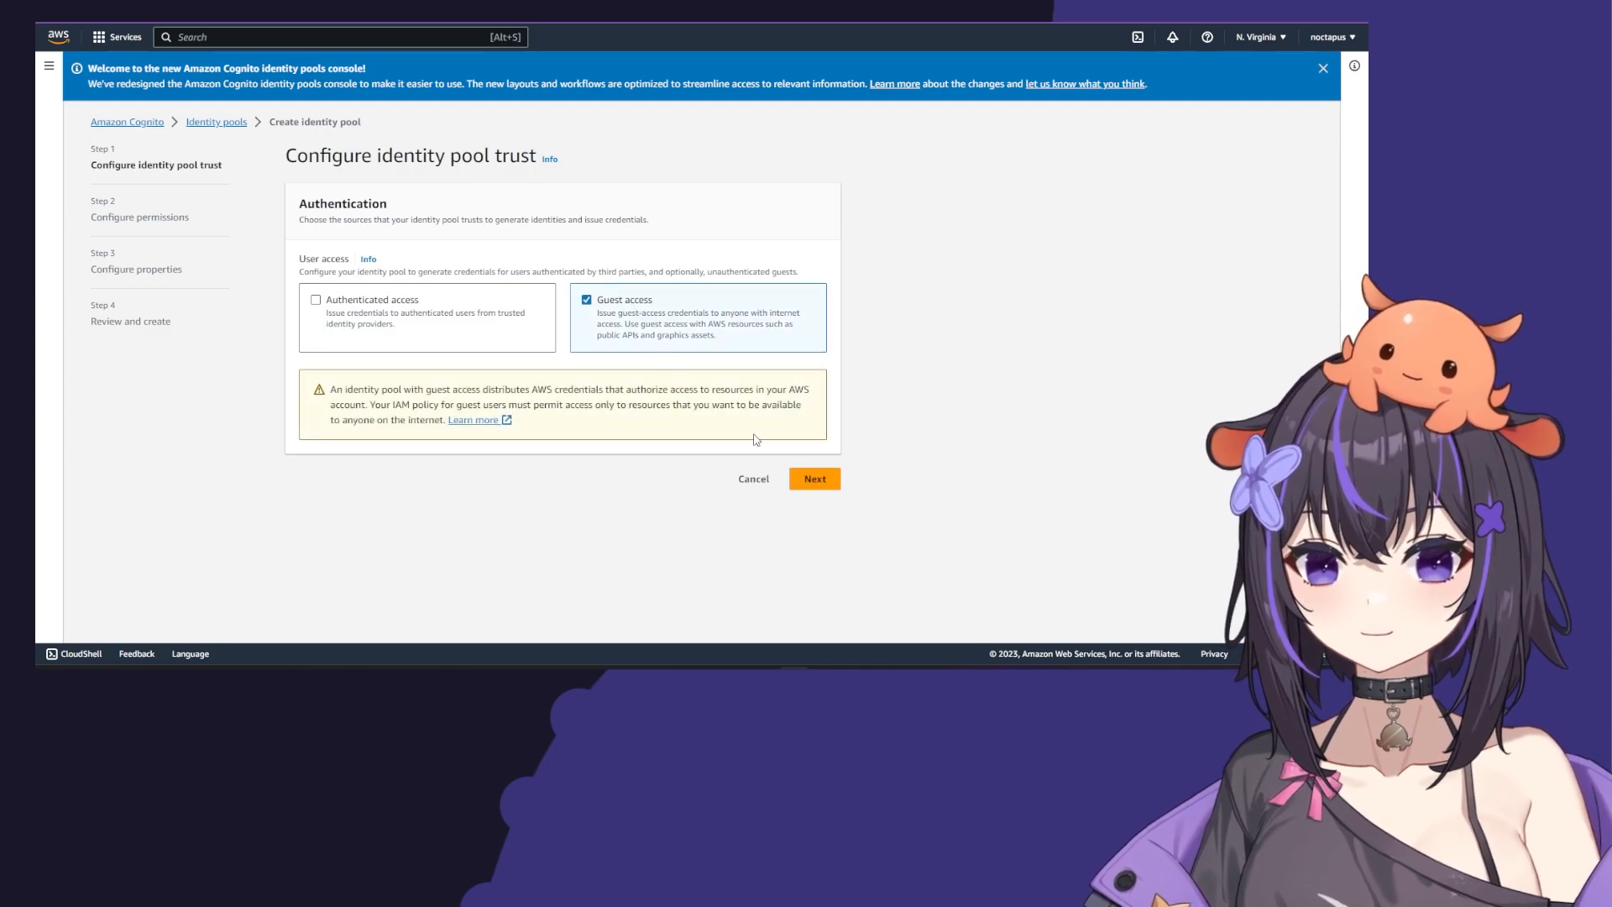
{"action": "left_click", "coordinate": [813, 478]}
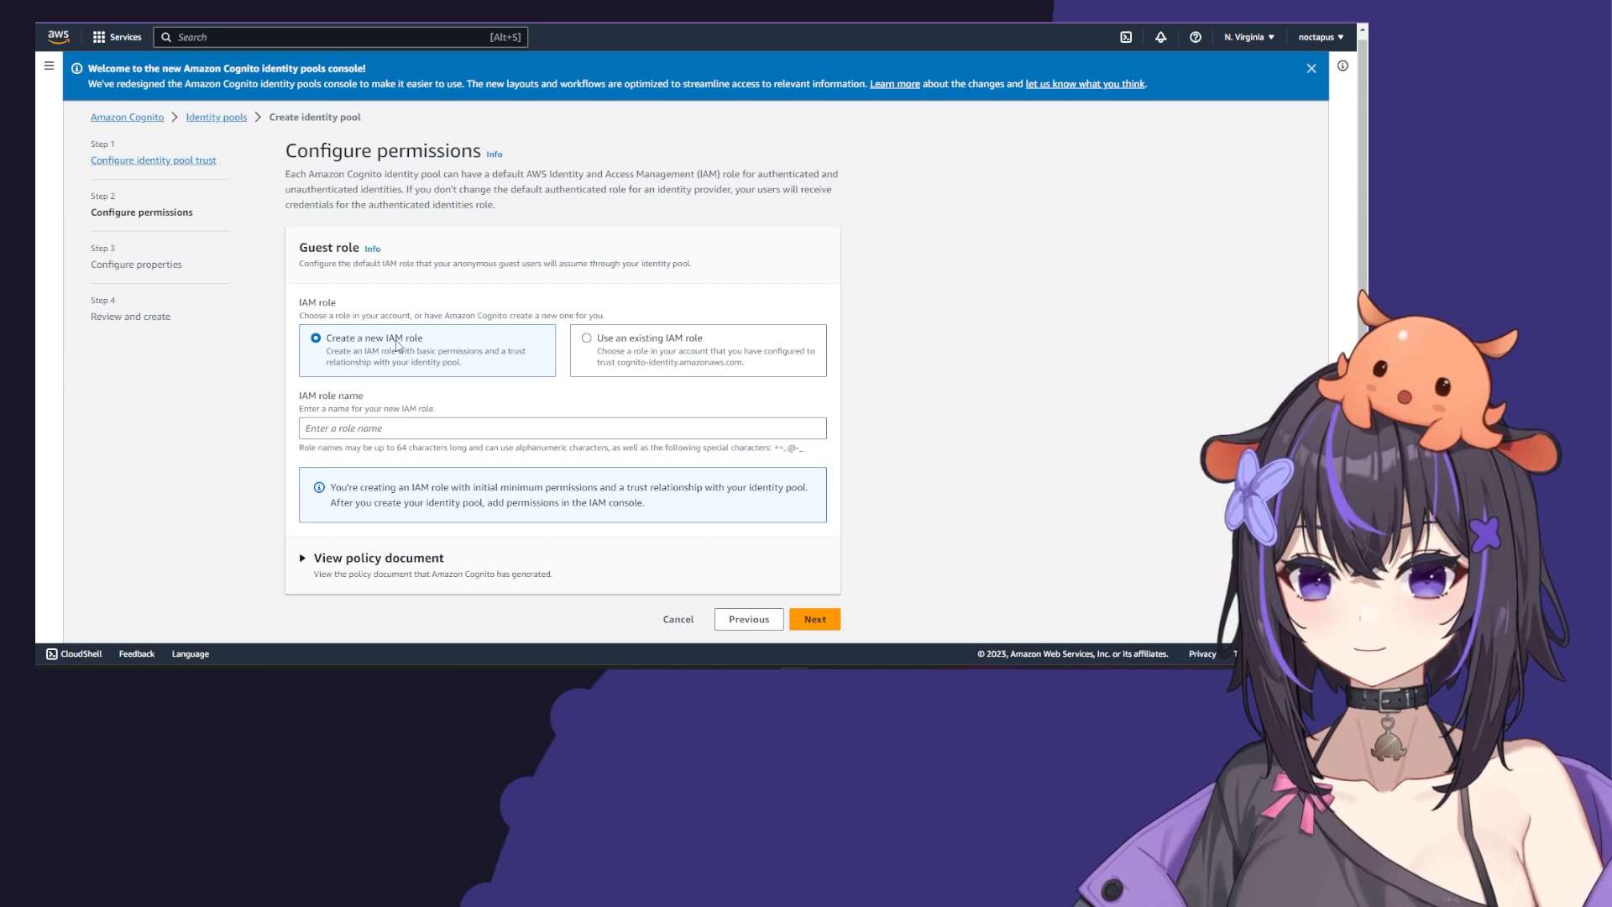
Create a new guest IAM role named 'vtspog' and continue to pool properties
{"action": "left_click", "coordinate": [561, 428]}
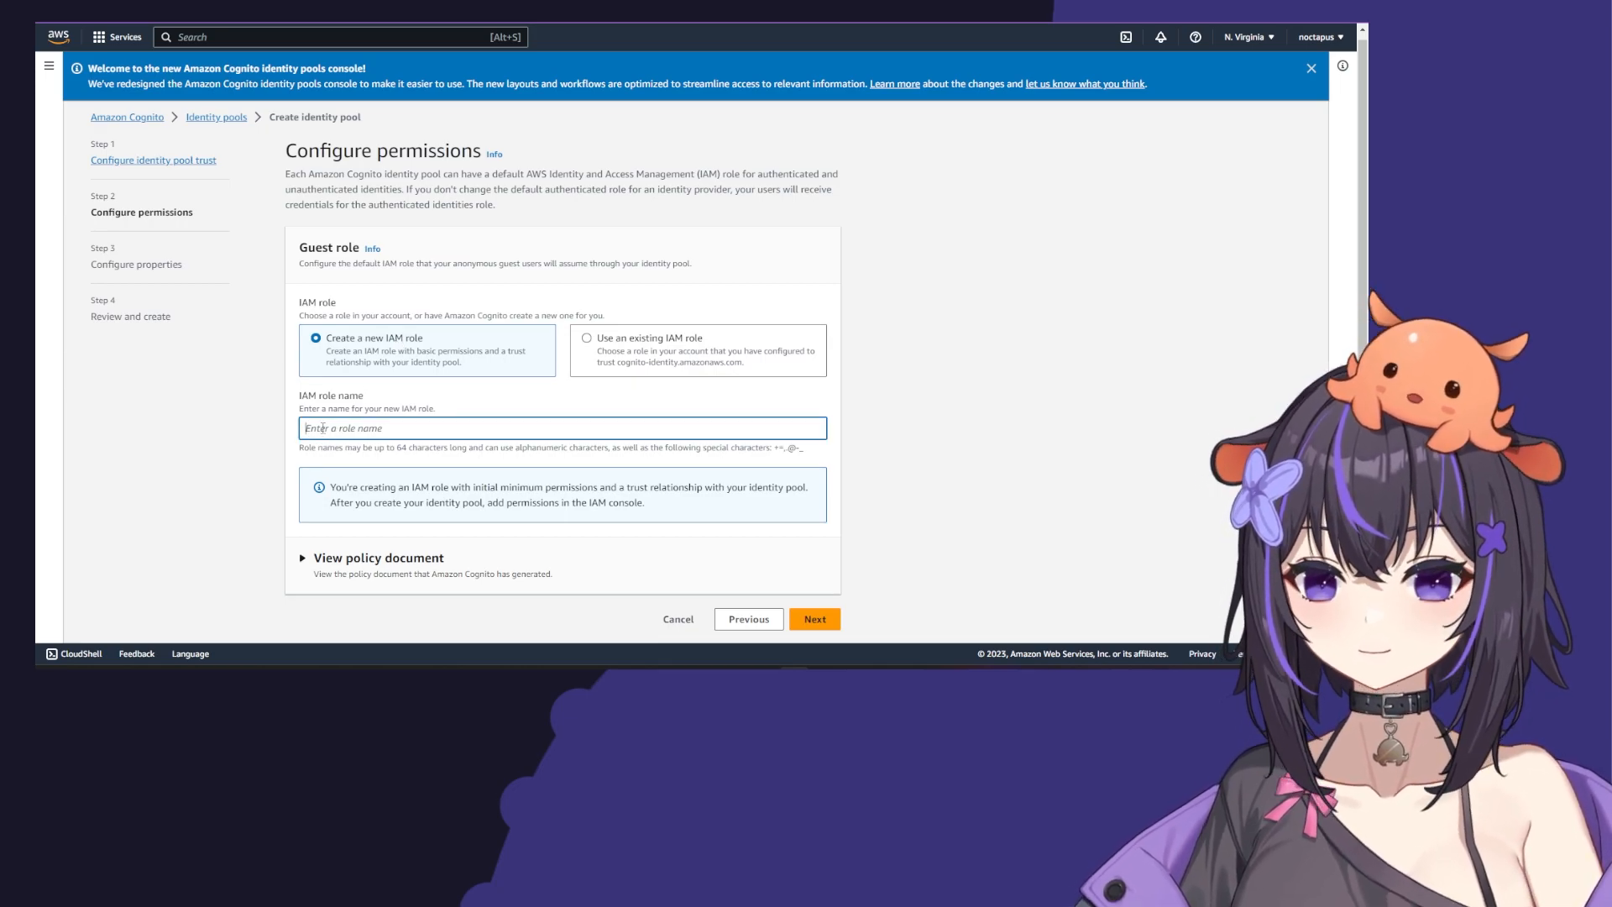
{"action": "type", "text": "vtspog"}
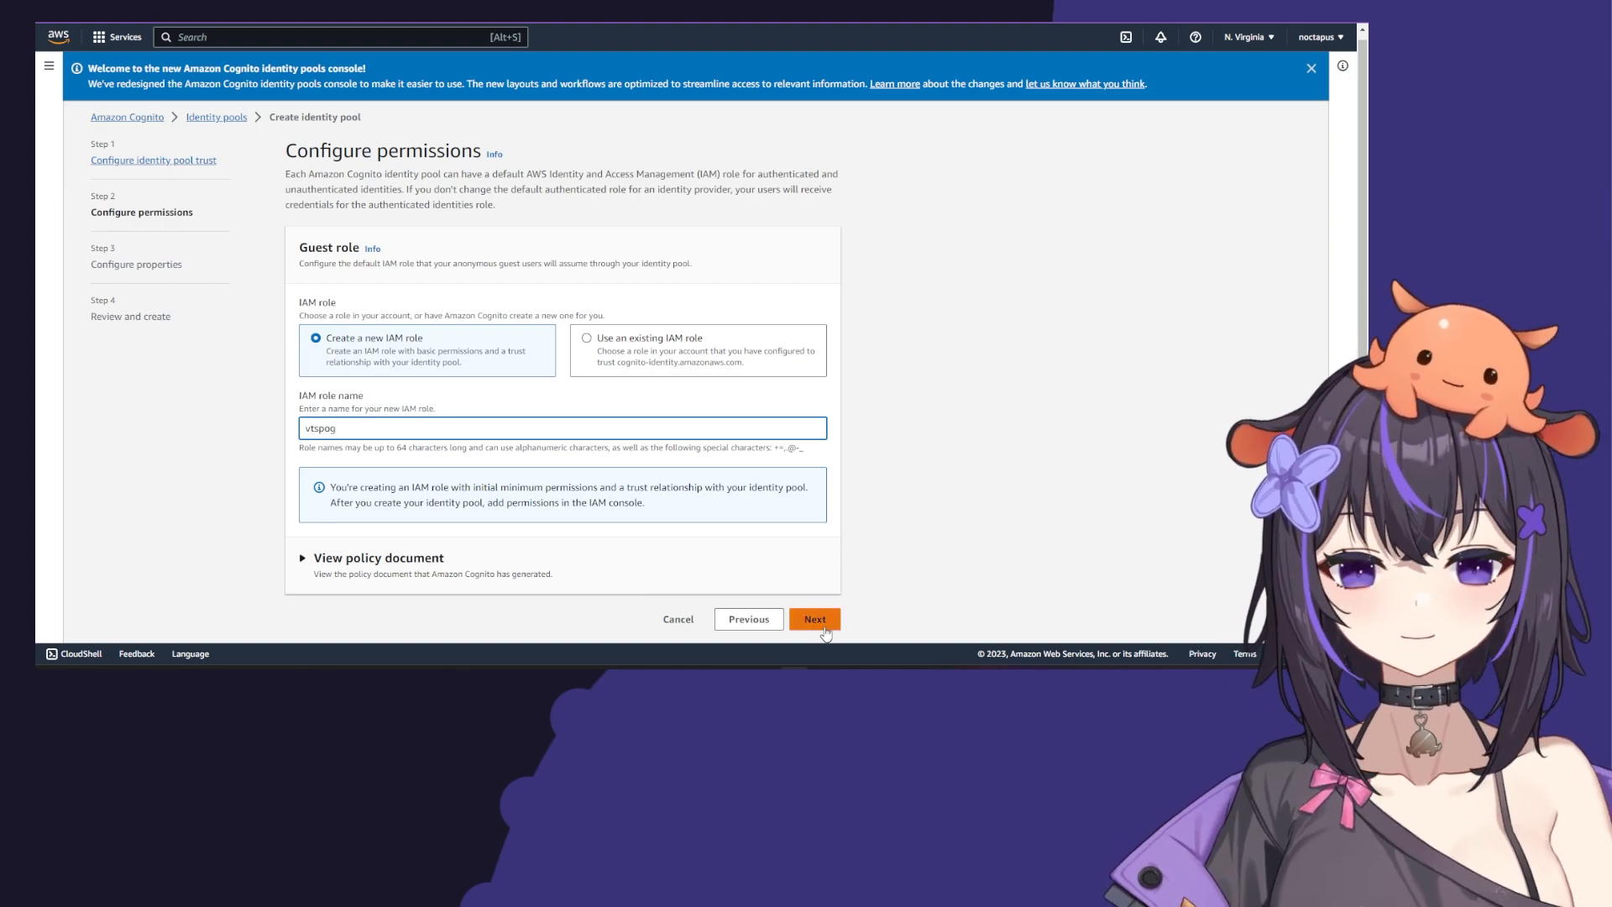
{"action": "left_click", "coordinate": [813, 618]}
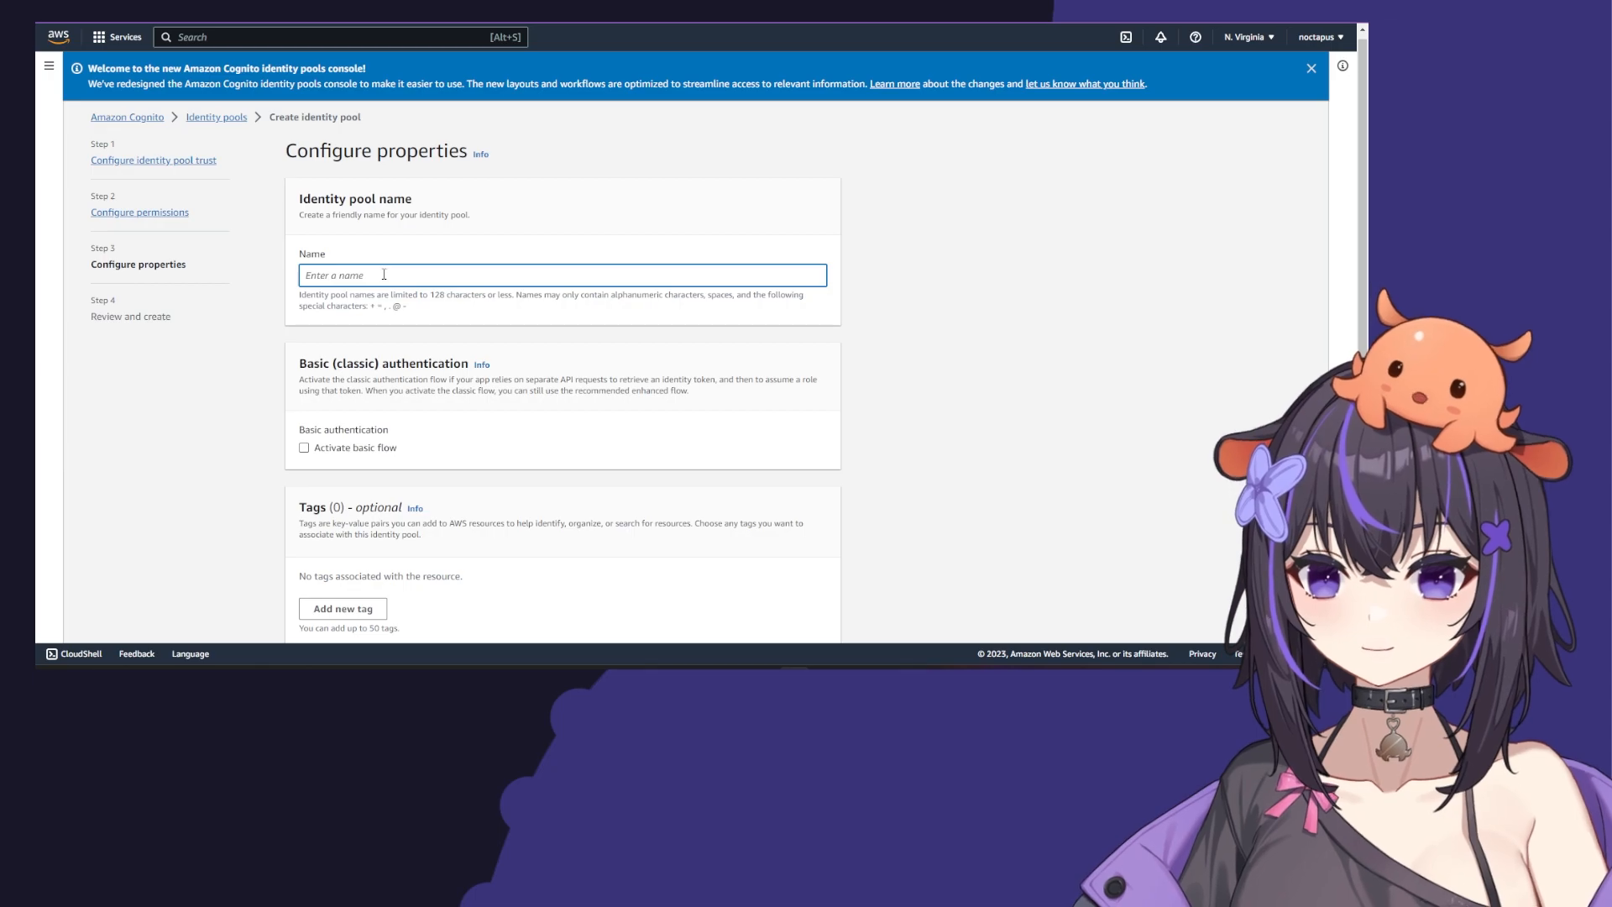
Name the identity pool 'vtspog-08-23', review the settings and create it
{"action": "type", "text": "vtspog-08-23"}
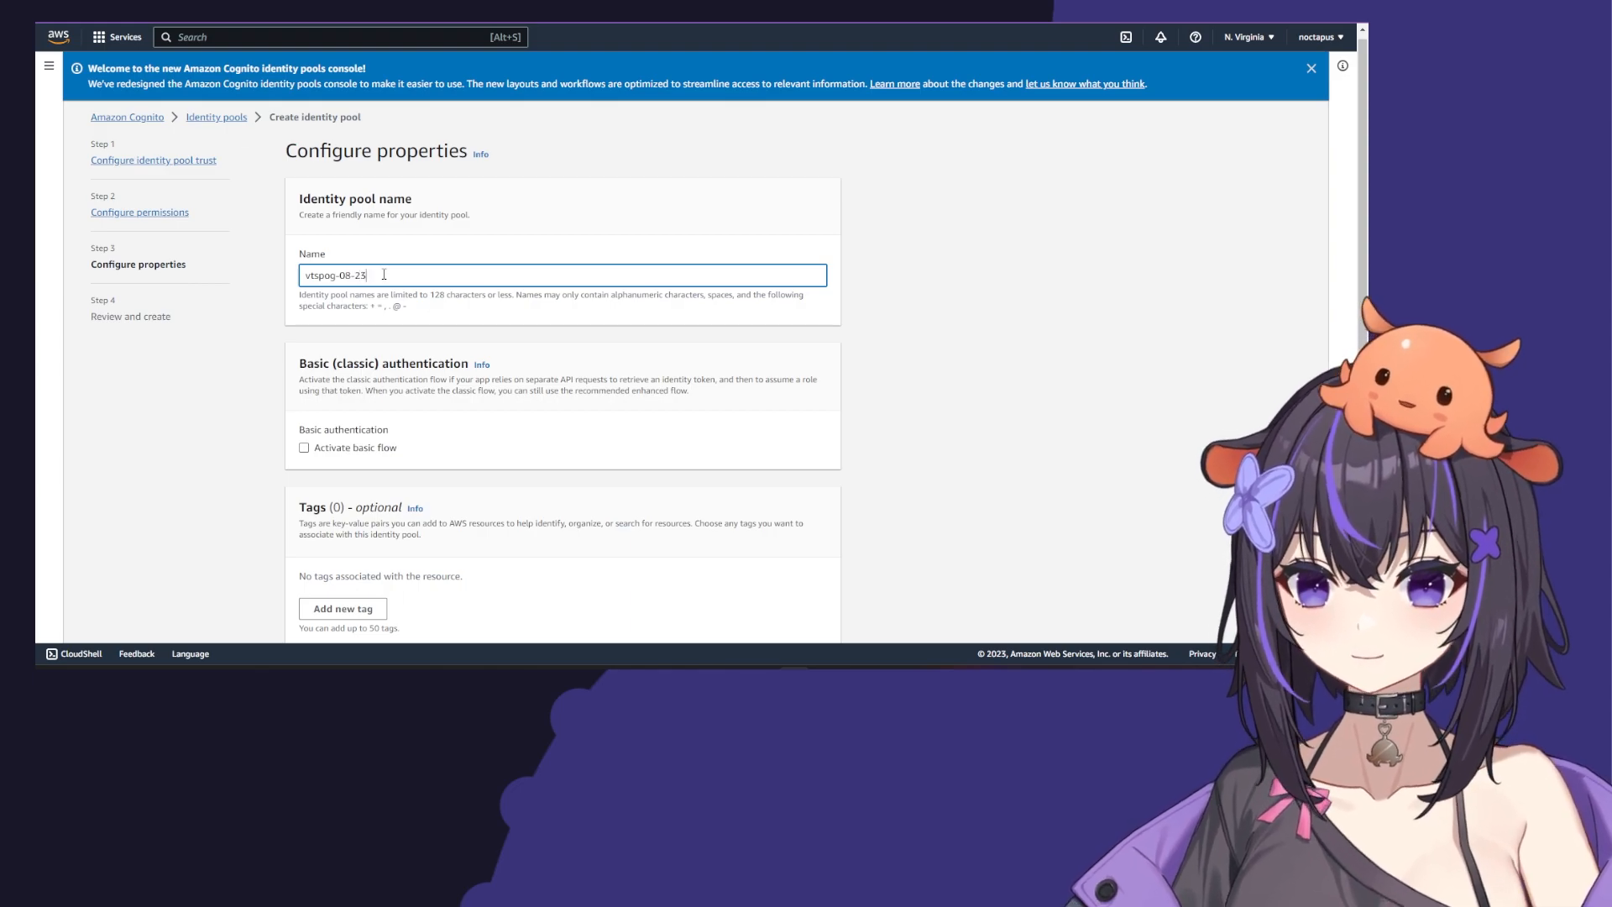
{"action": "scroll", "scroll_direction": "down", "scroll_amount": 3}
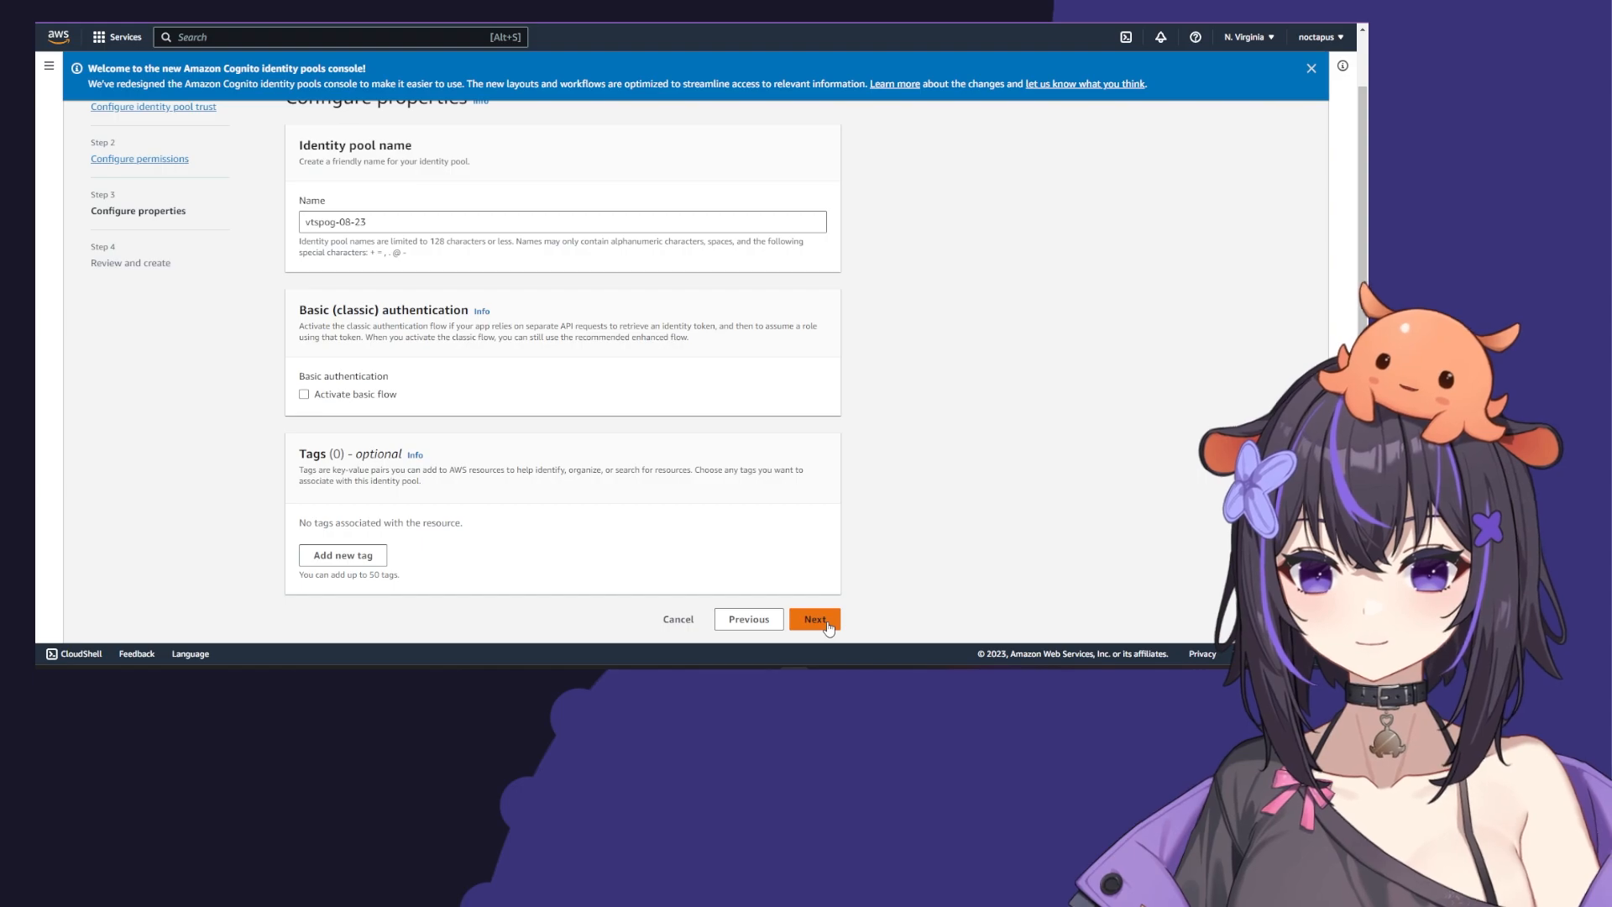
{"action": "left_click", "coordinate": [814, 618]}
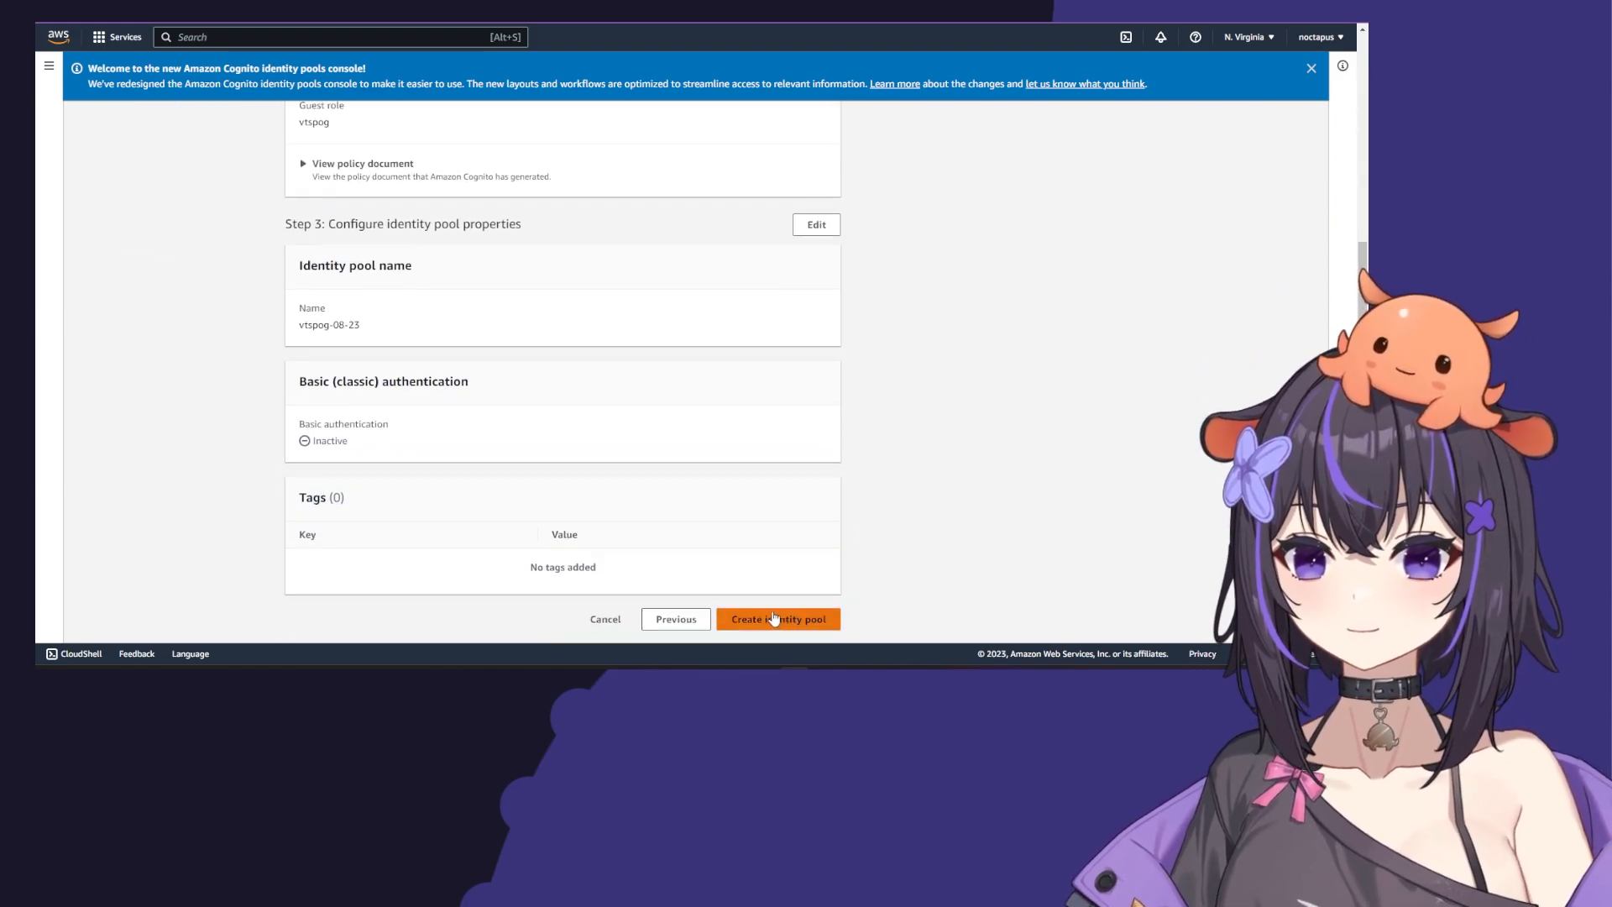
{"action": "left_click", "coordinate": [777, 620]}
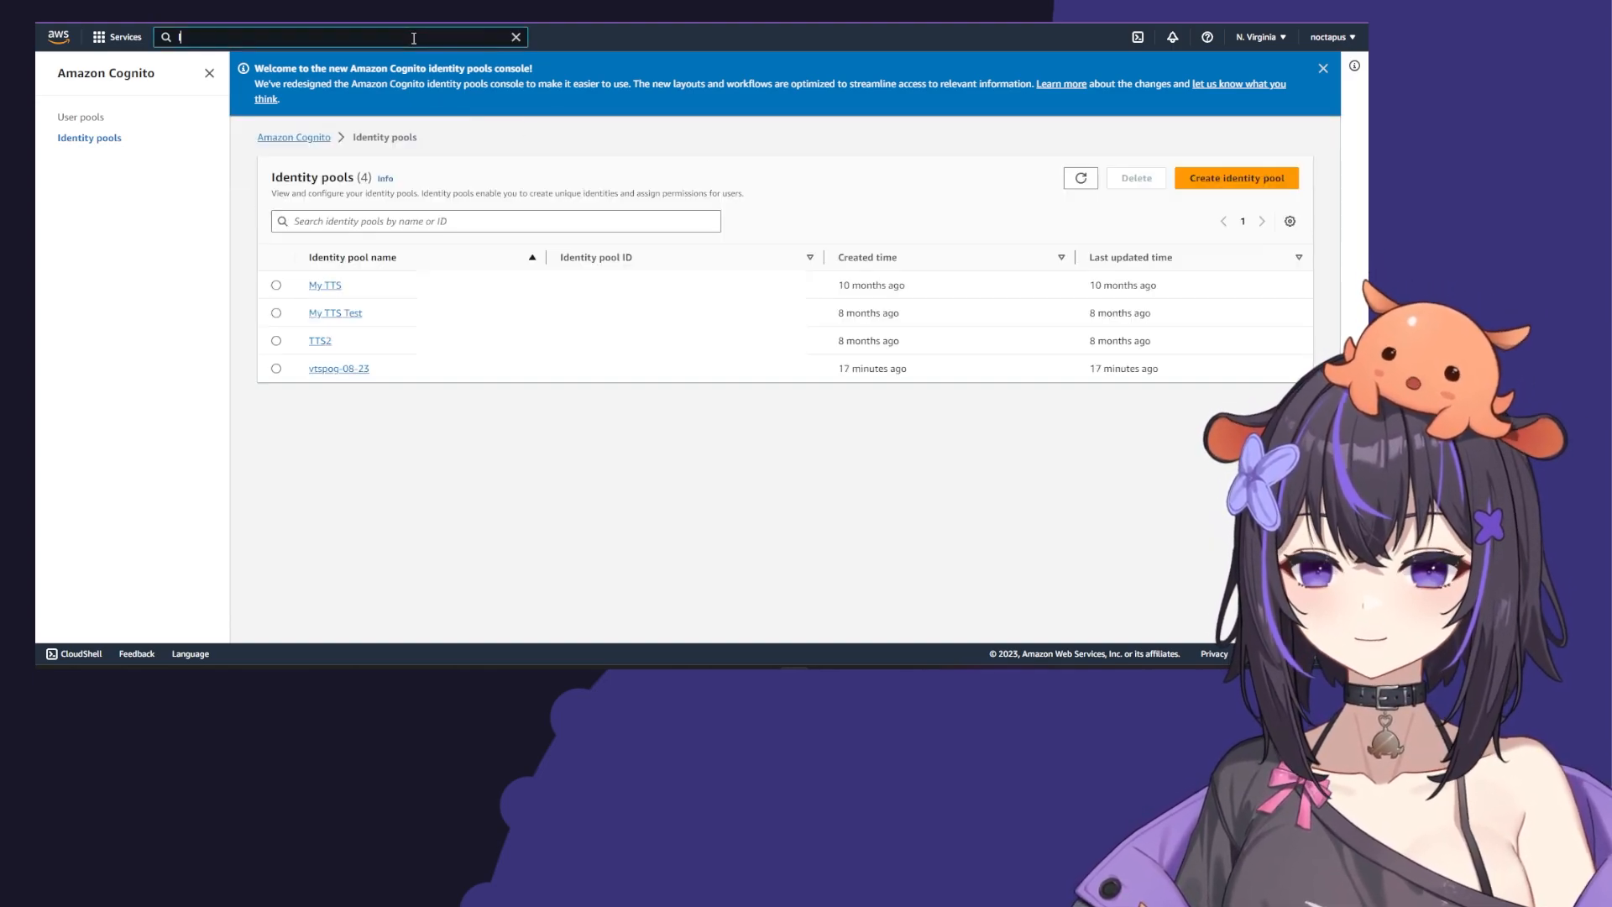
Find the IAM service via the search bar and list its roles
{"action": "type", "text": "IAM"}
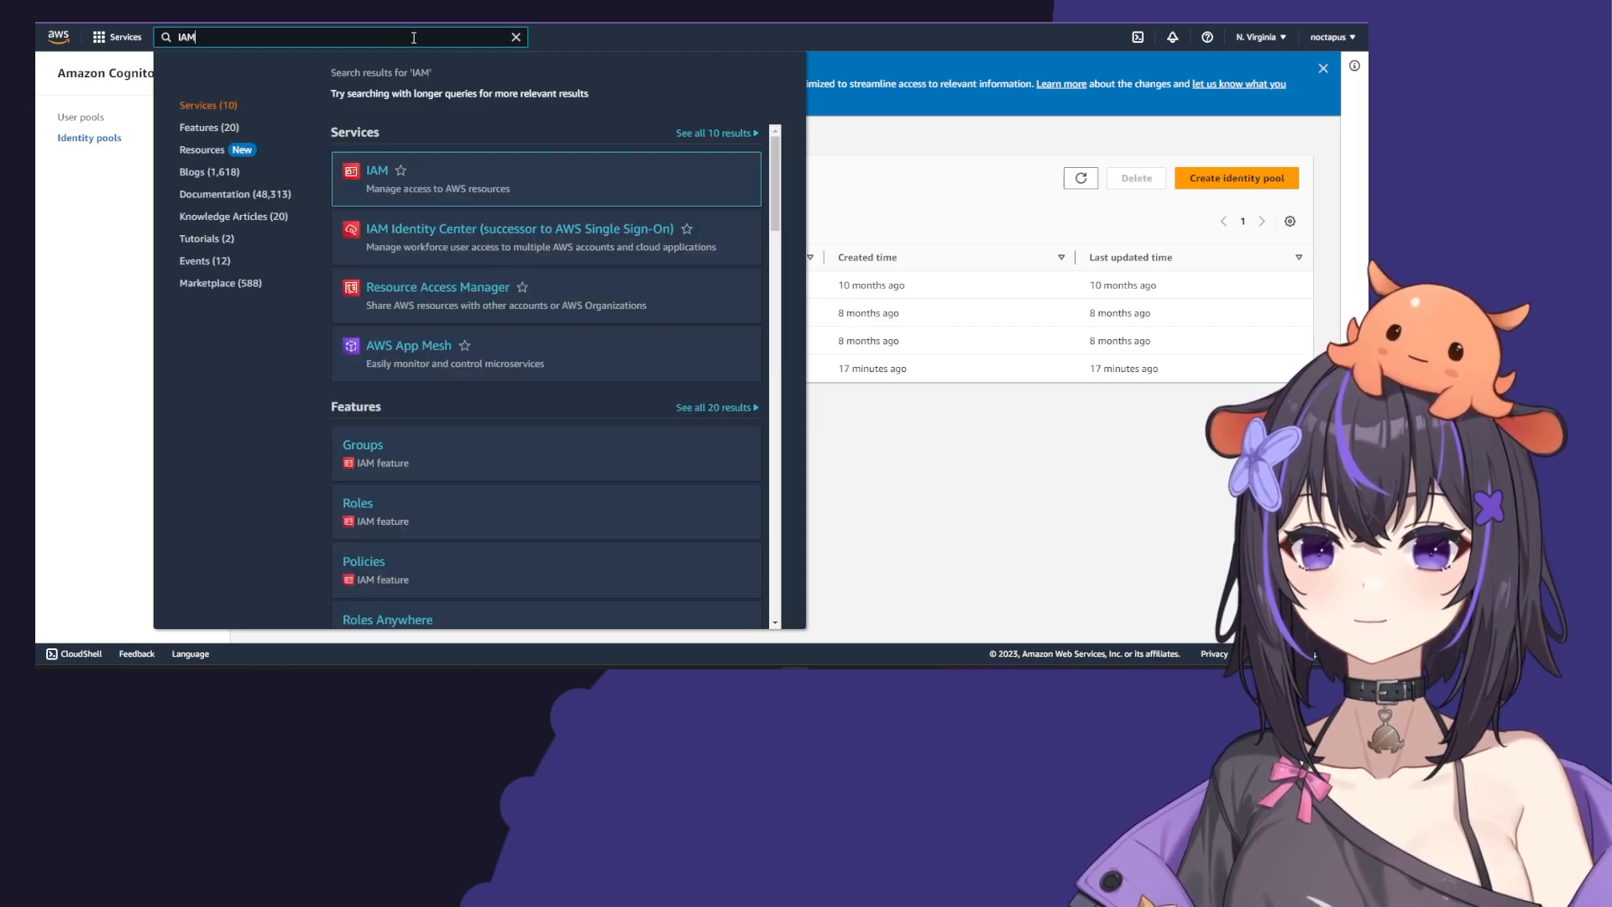
{"action": "left_click", "coordinate": [377, 169]}
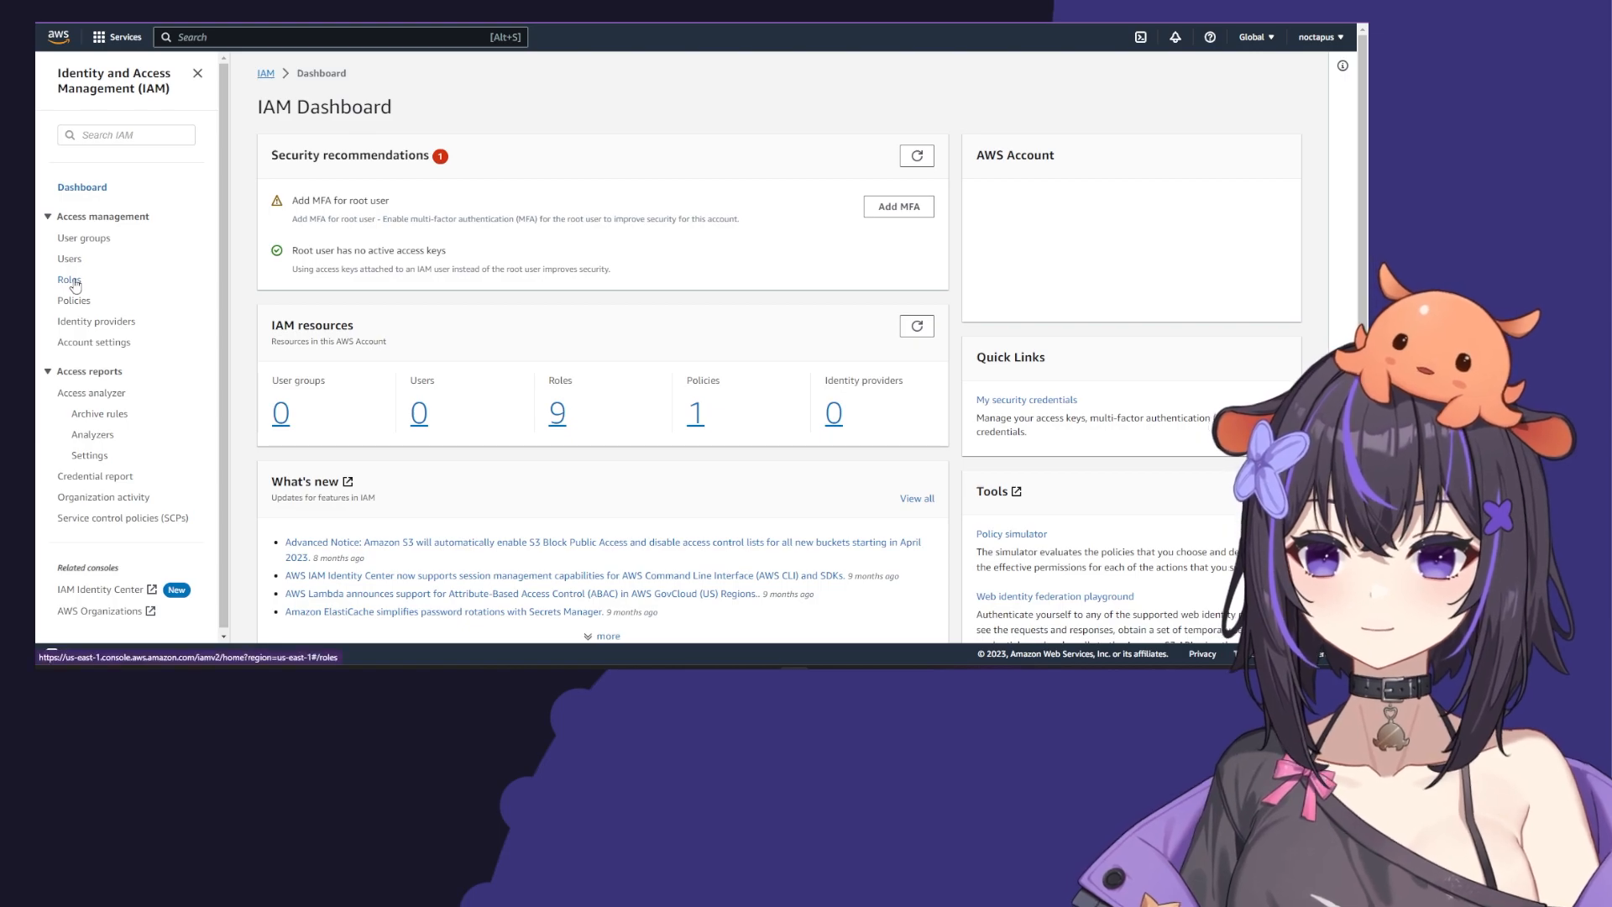
{"action": "left_click", "coordinate": [67, 279]}
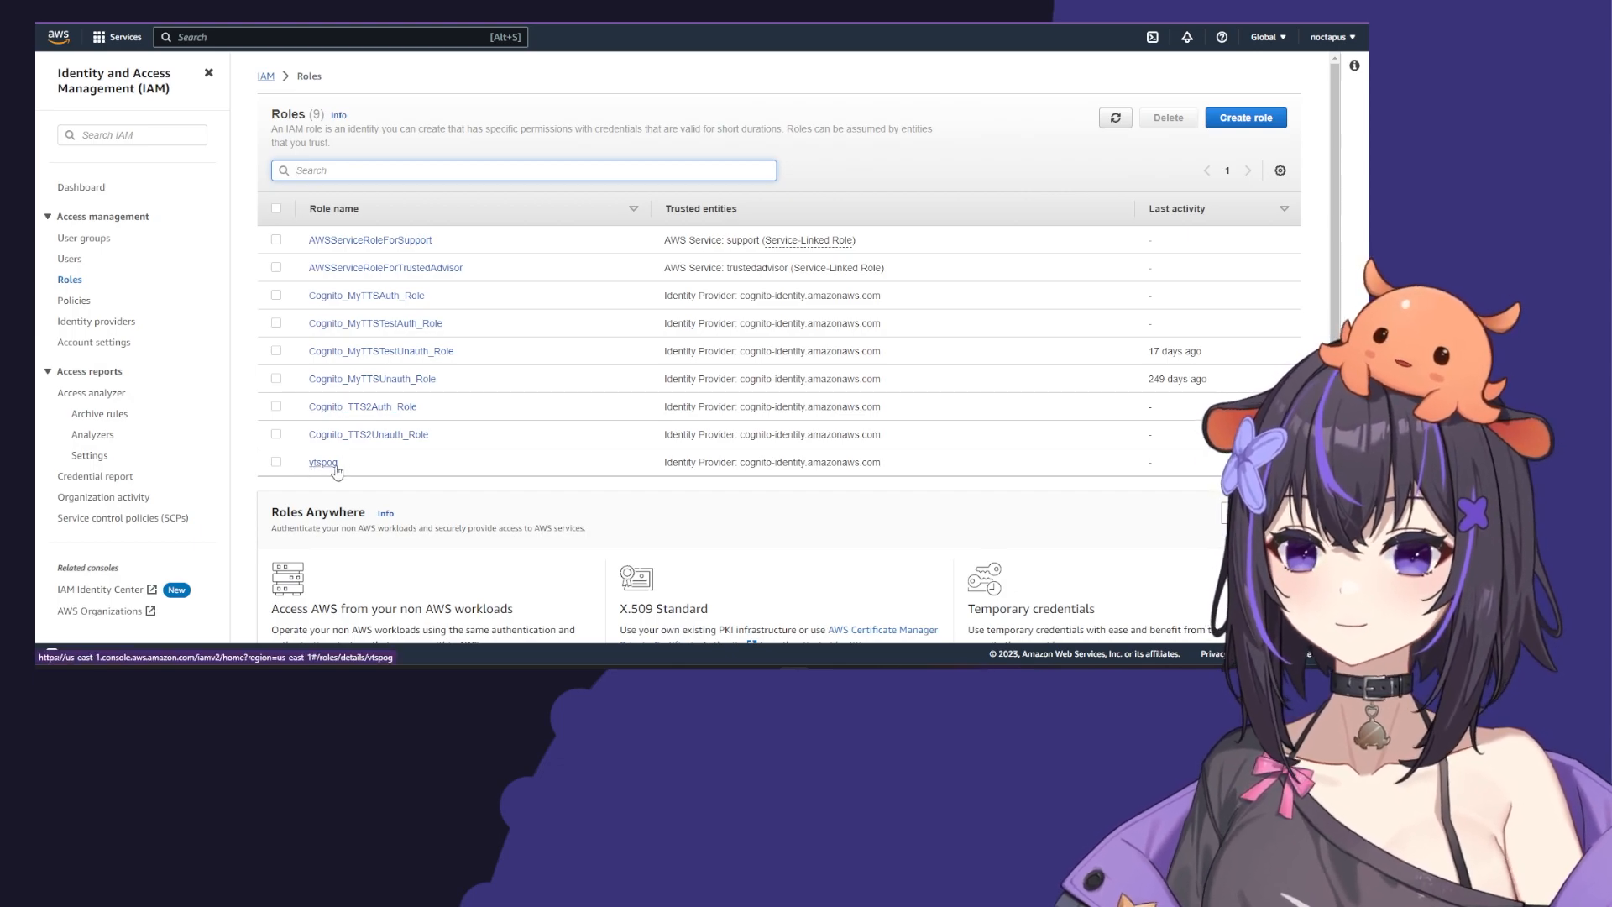
Select the vtspog role and choose Add permissions > Attach policies
{"action": "left_click", "coordinate": [322, 462]}
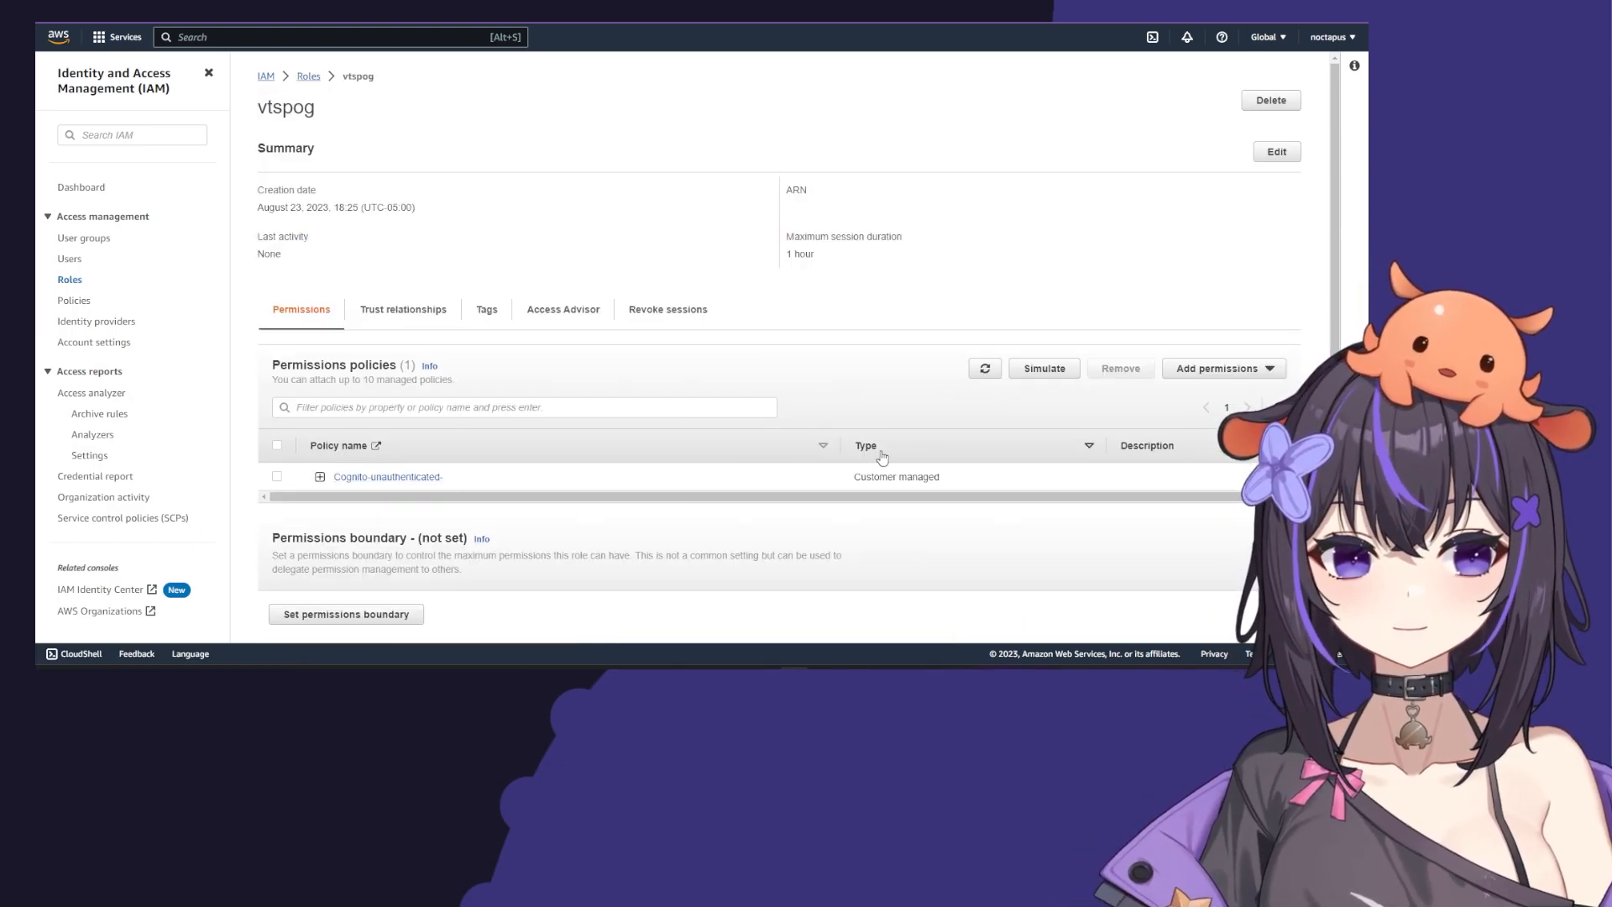
{"action": "left_click", "coordinate": [1224, 368]}
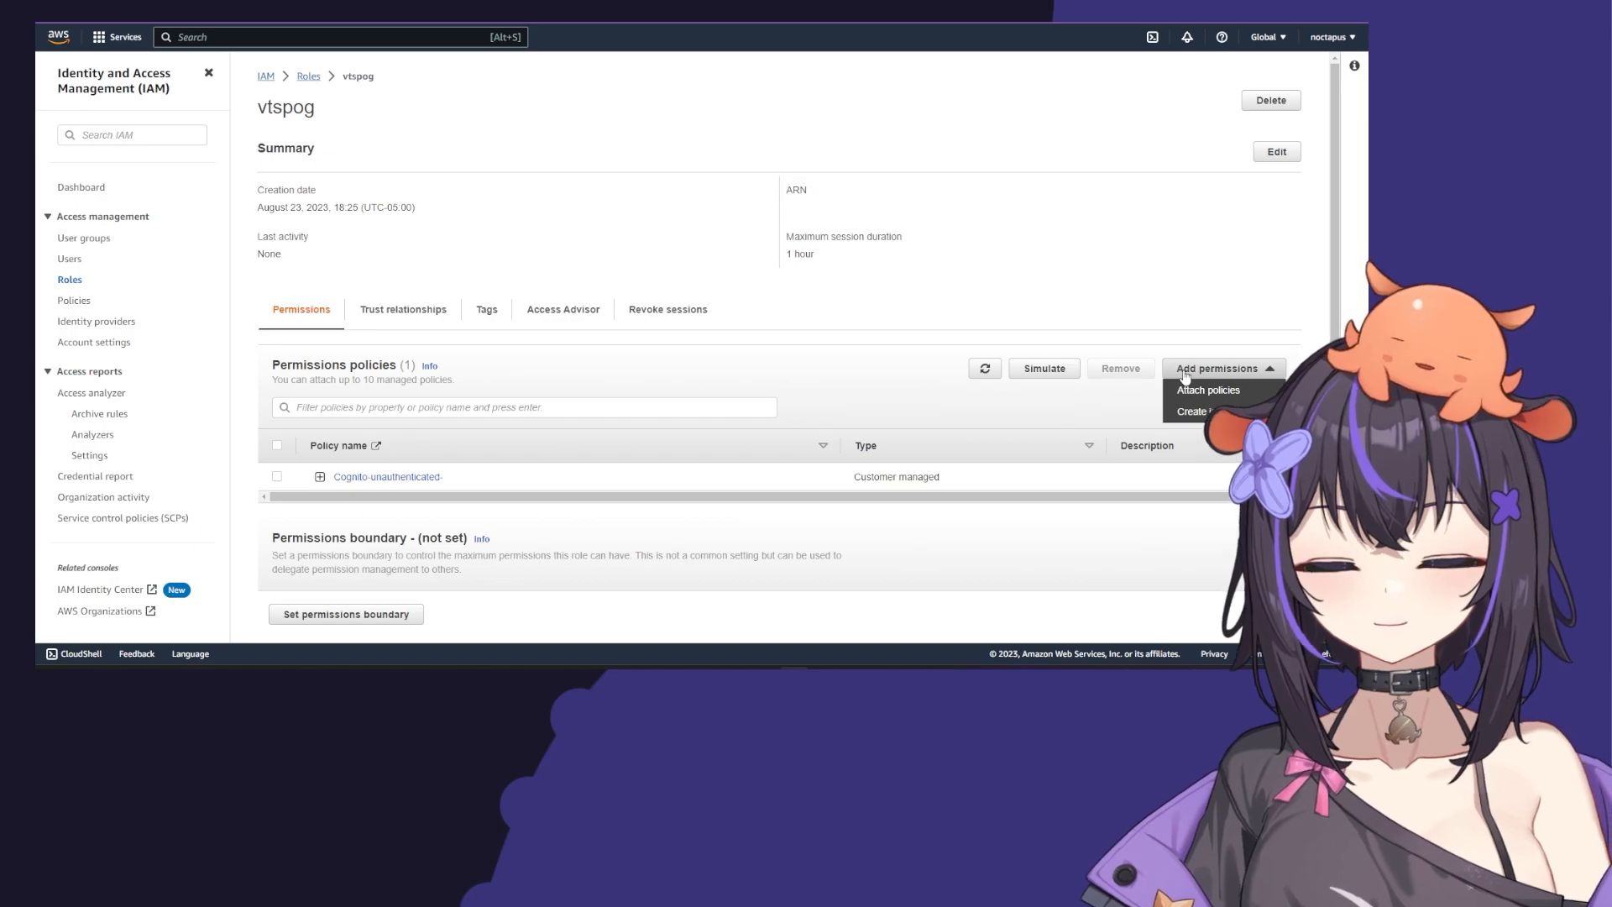
{"action": "left_click", "coordinate": [1206, 390]}
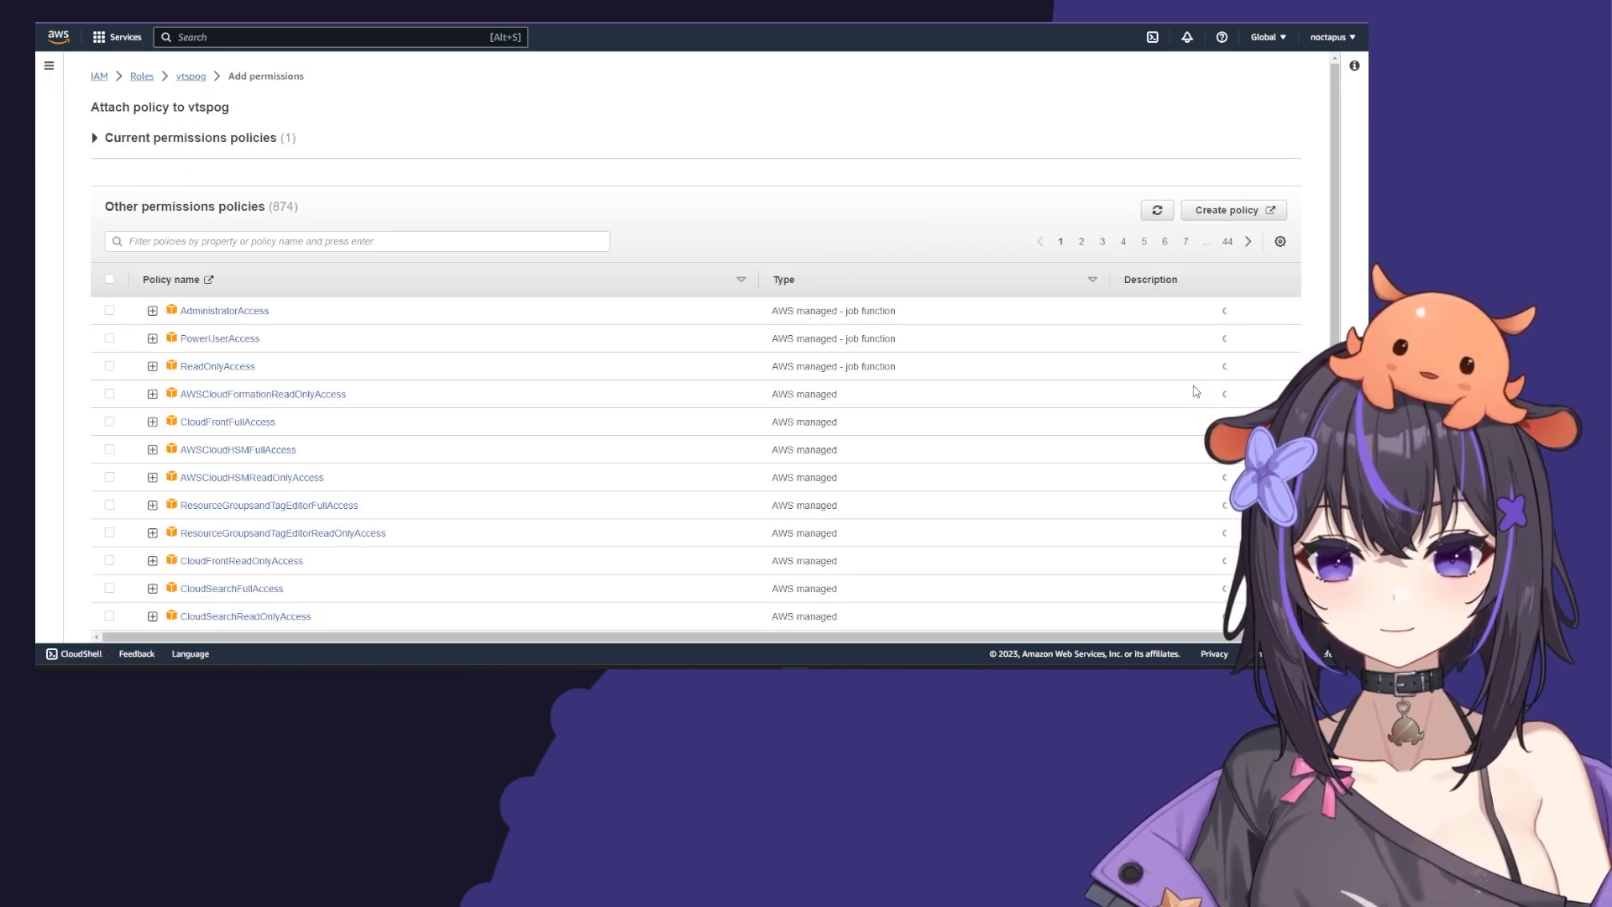
Filter policies for 'AmazonPolly', select AmazonPollyFullAccess and attach it to the role
{"action": "left_click", "coordinate": [354, 240]}
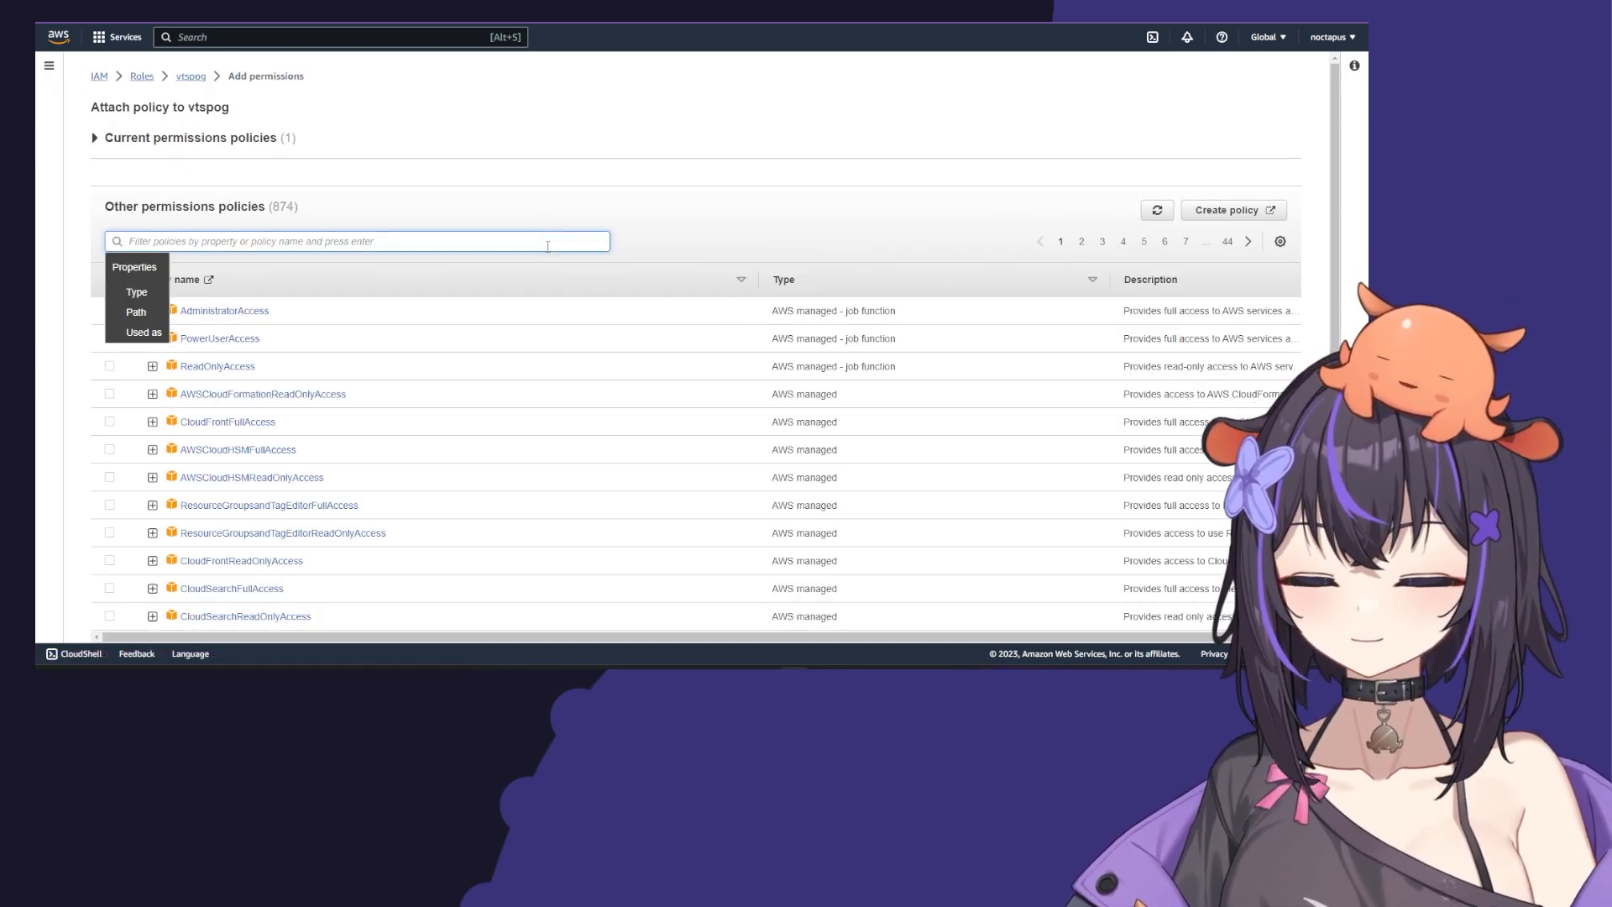
{"action": "type", "text": "AmazonPo"}
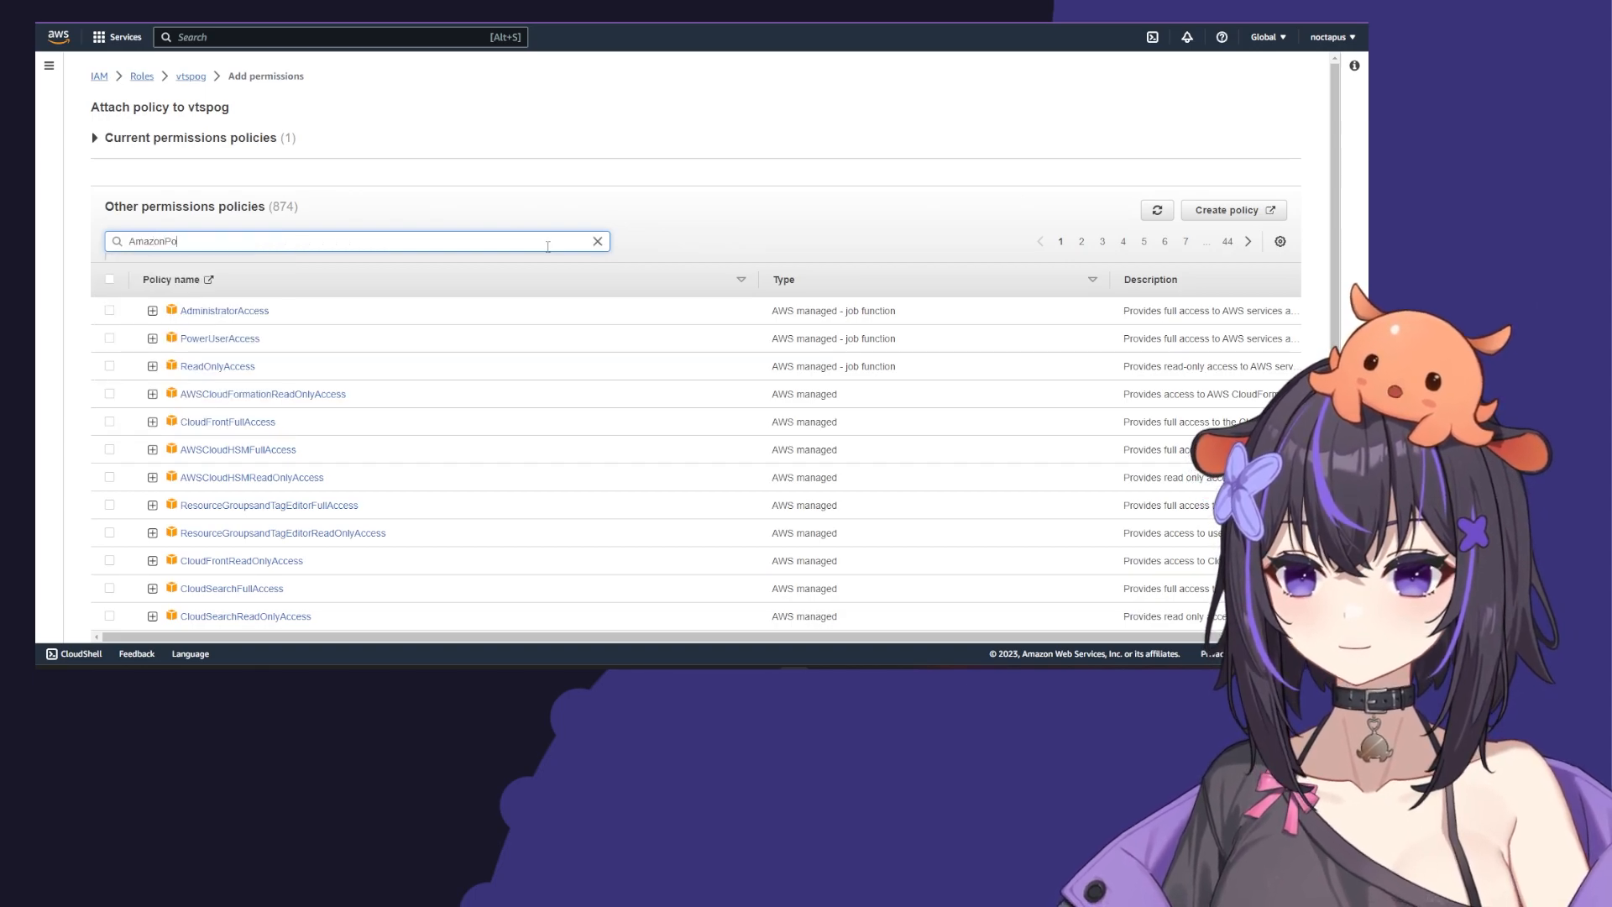
{"action": "key", "text": "Enter"}
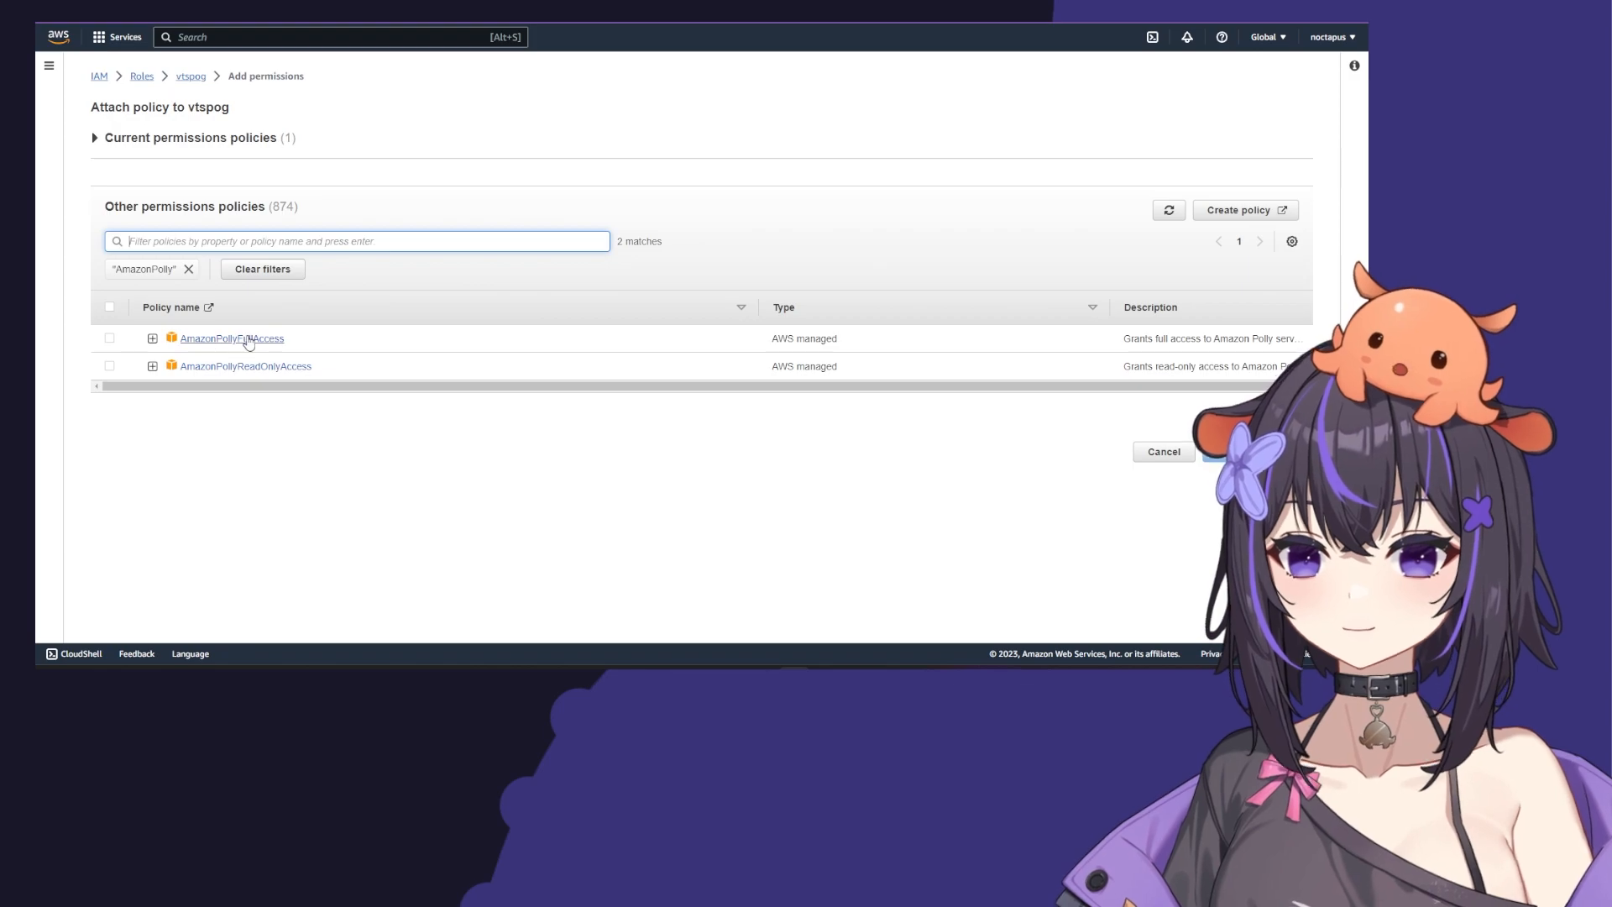
{"action": "left_click", "coordinate": [109, 337]}
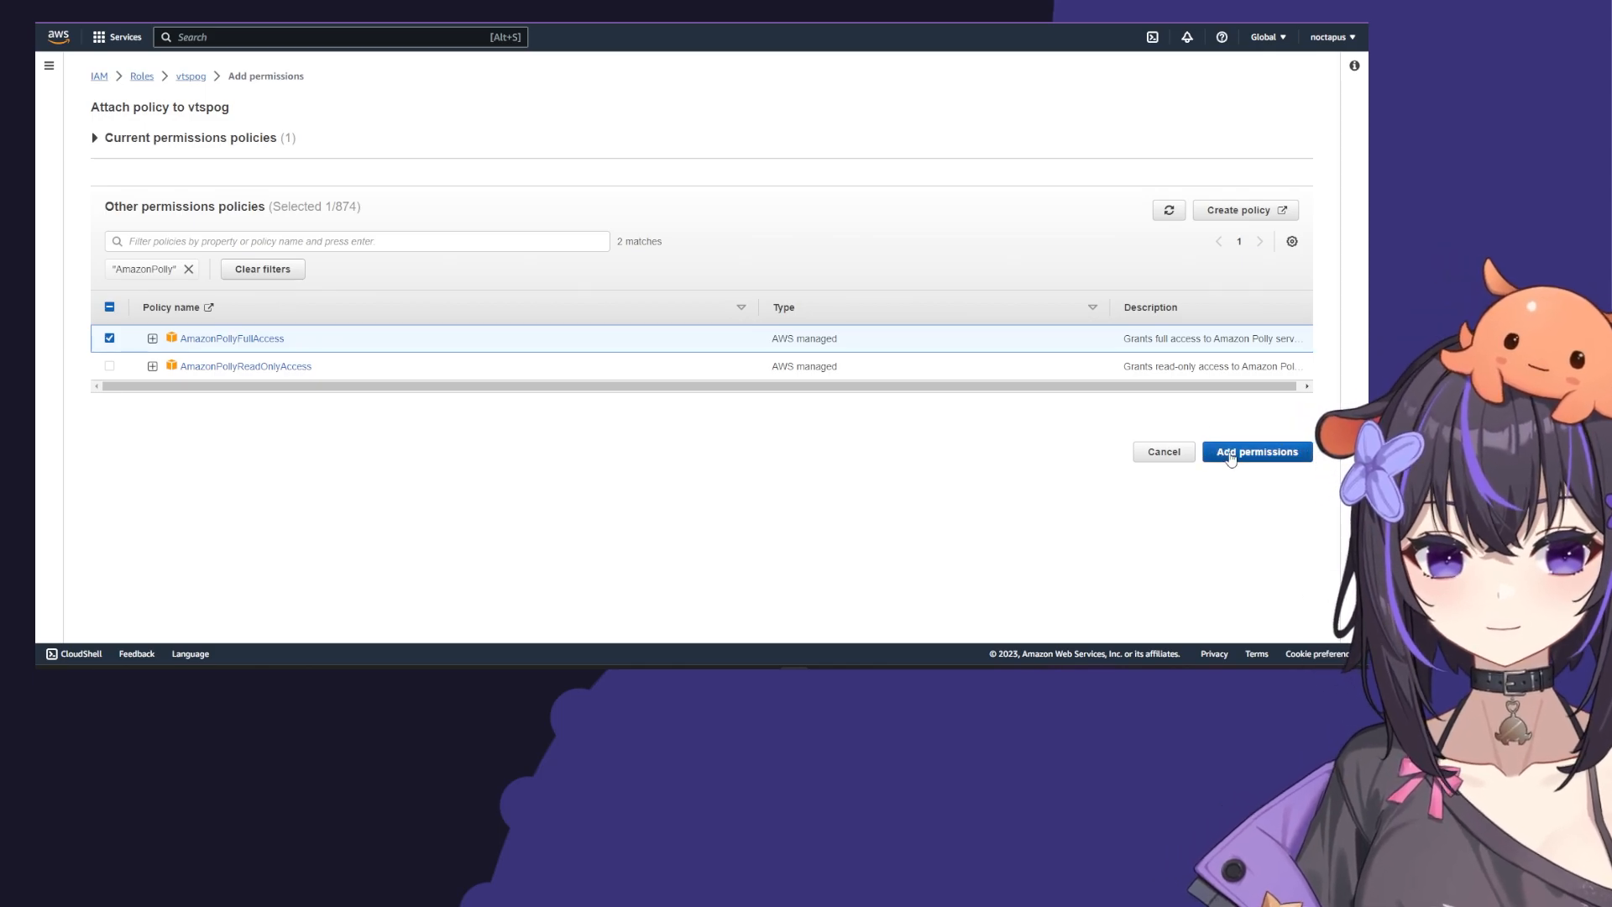
{"action": "left_click", "coordinate": [1256, 452]}
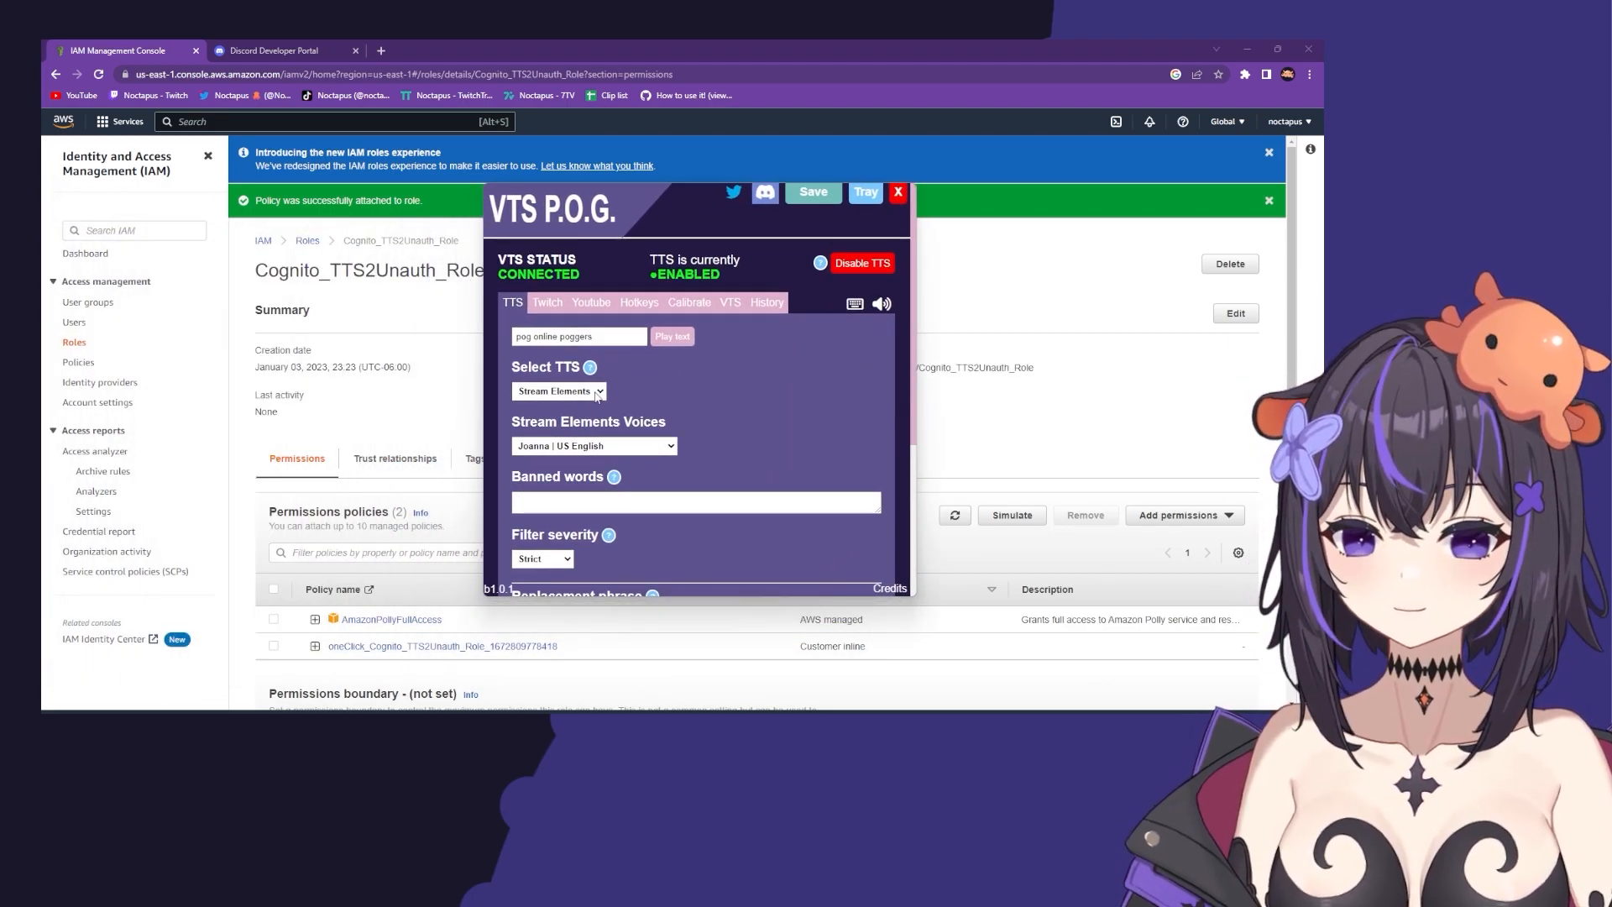
Set Select TTS to Amazon Polly with region us-east-1 and the pool ID, then play a test phrase
{"action": "left_click", "coordinate": [557, 391]}
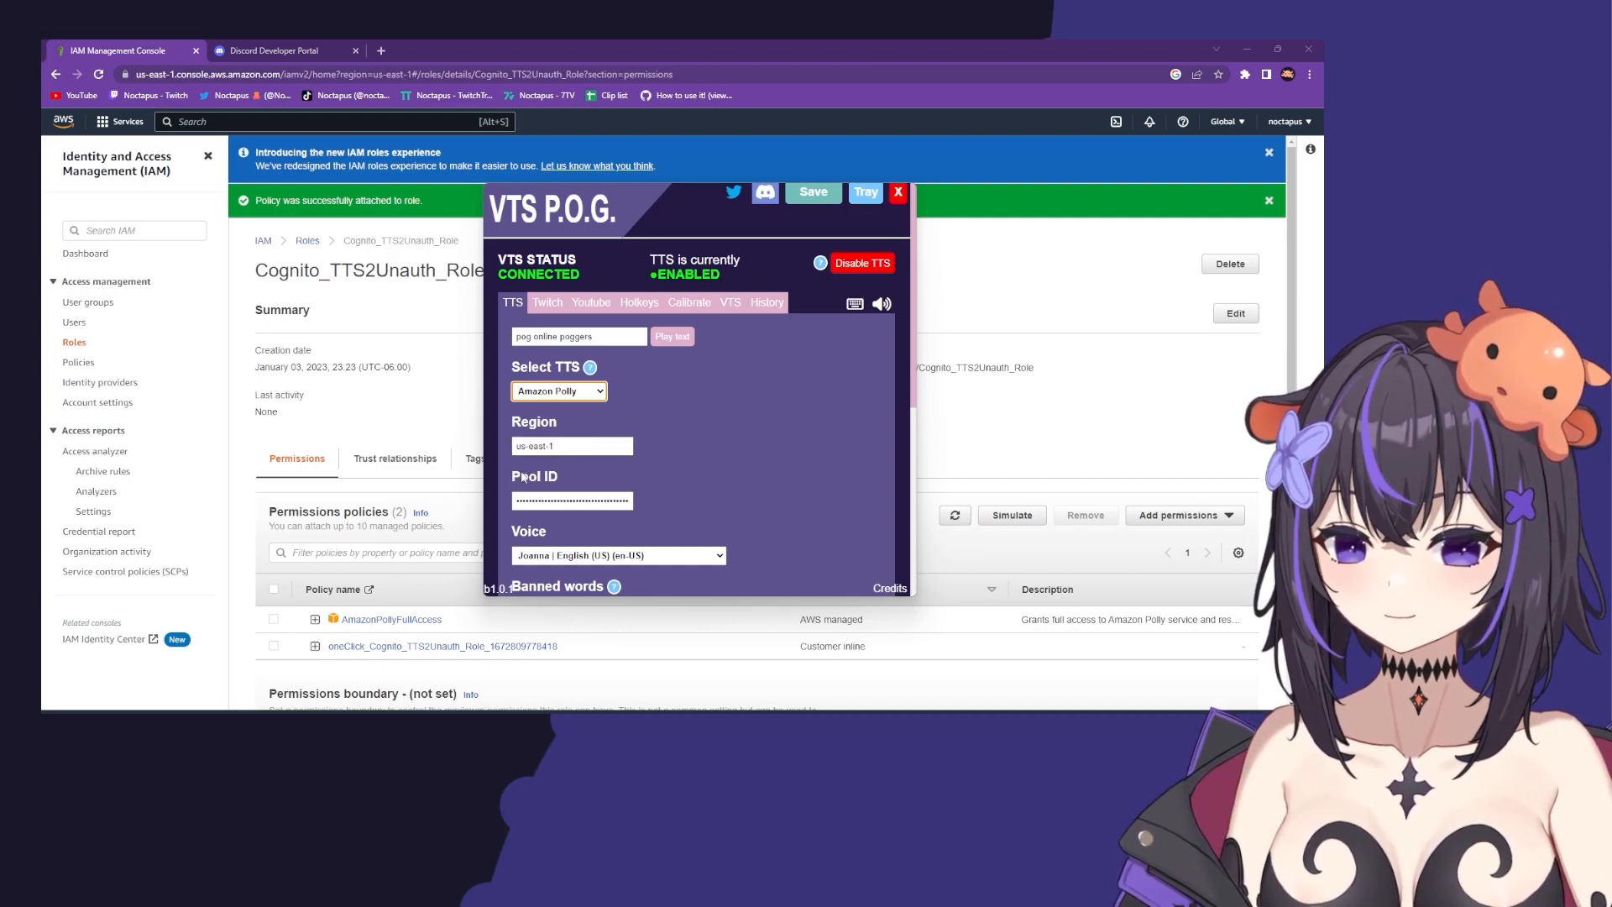
{"action": "left_click", "coordinate": [571, 445]}
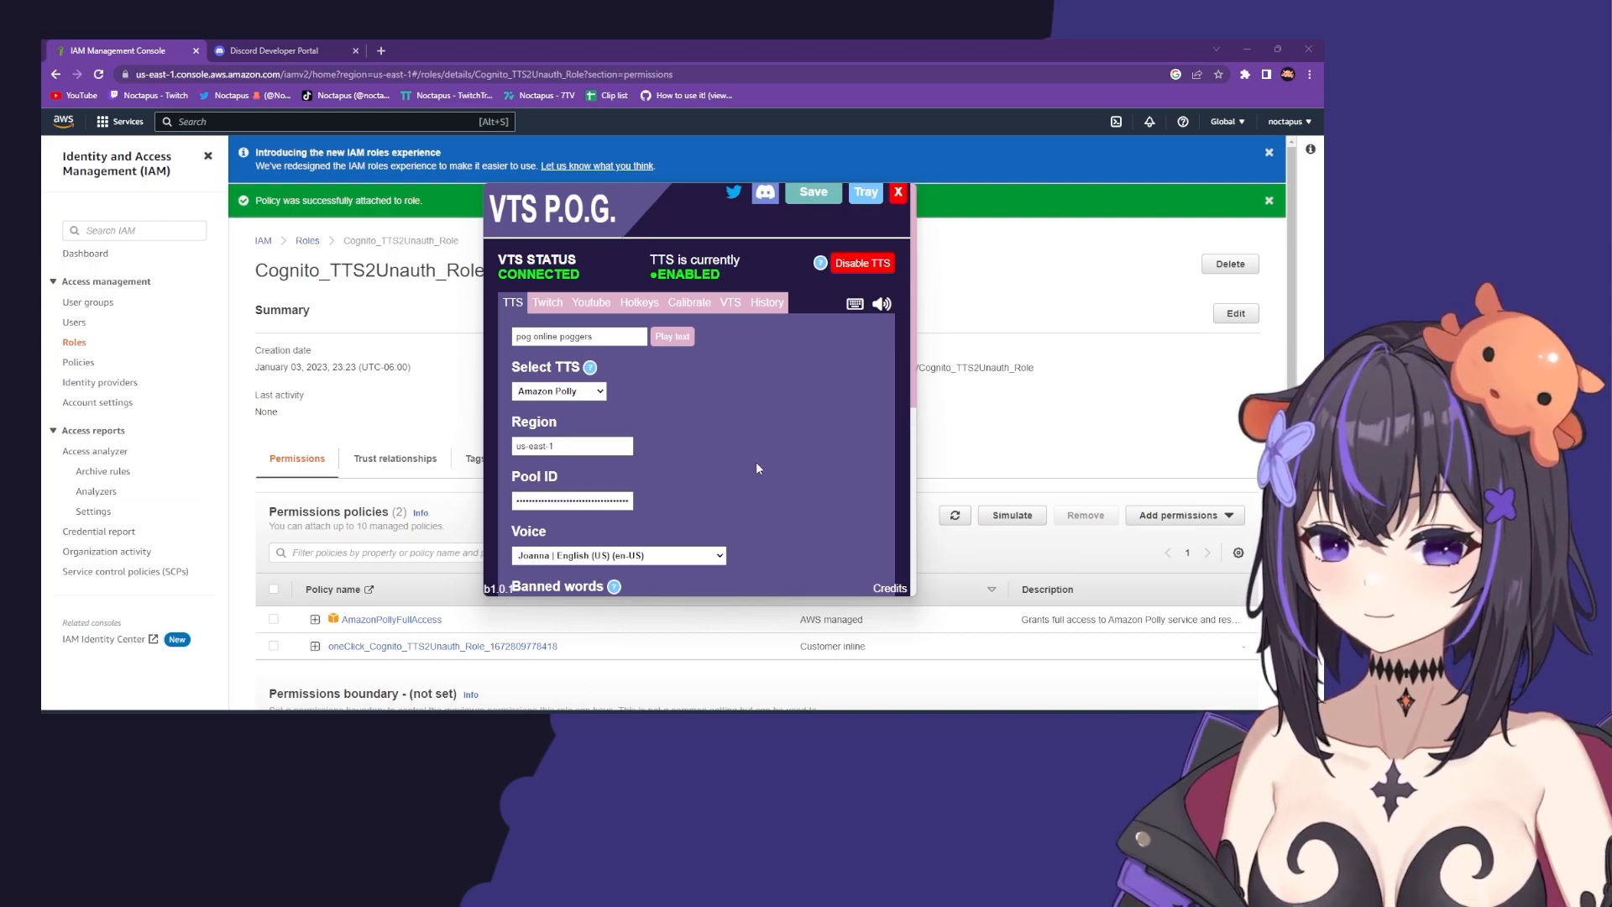
{"action": "left_click", "coordinate": [811, 192]}
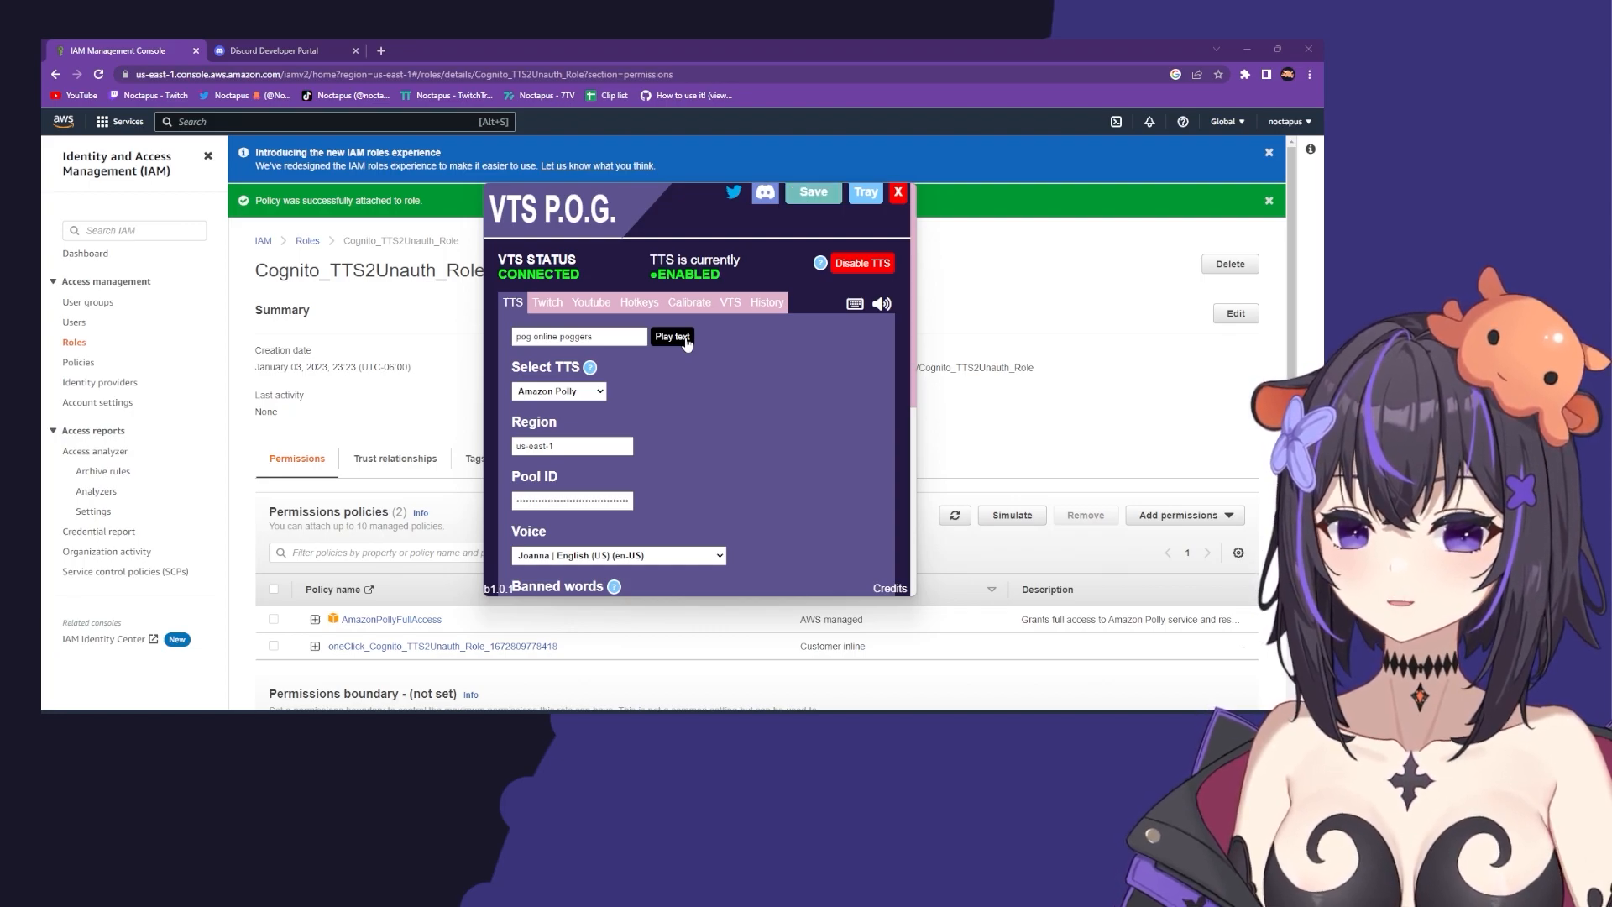
{"action": "left_click", "coordinate": [672, 336]}
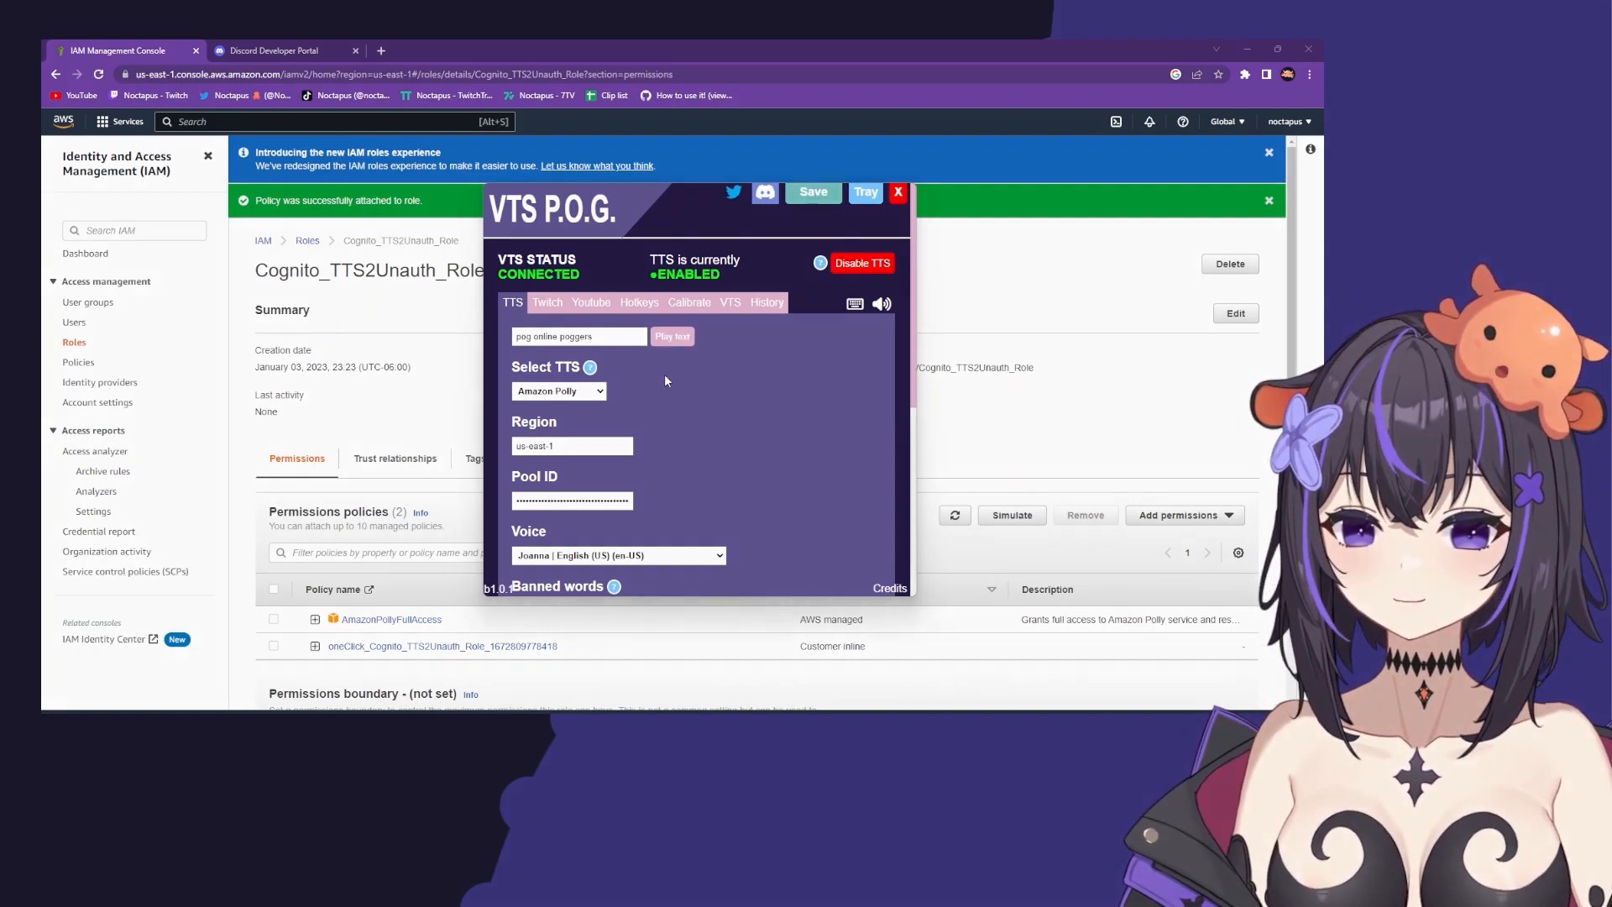